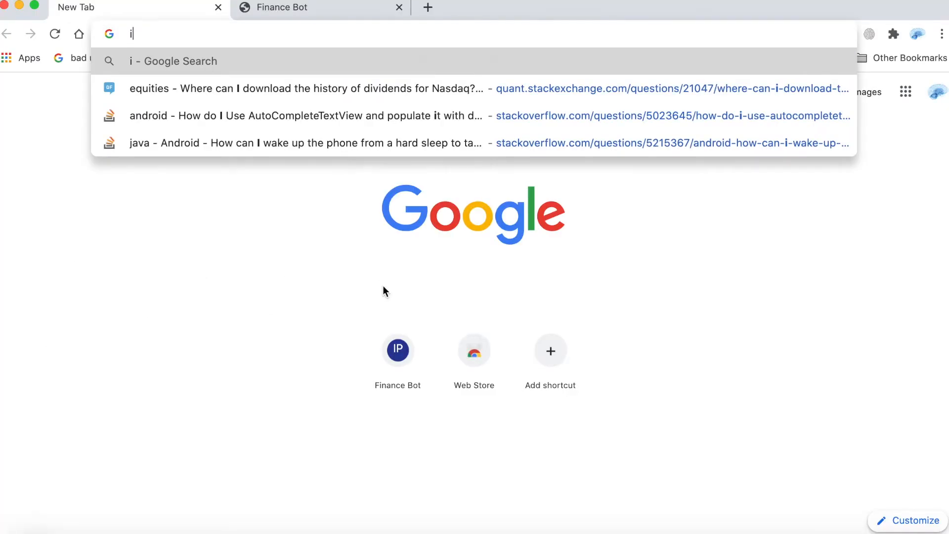
Search Google for 'ibm acquisition of red hat' and open the newsroom.ibm.com announcement.
type("bm")
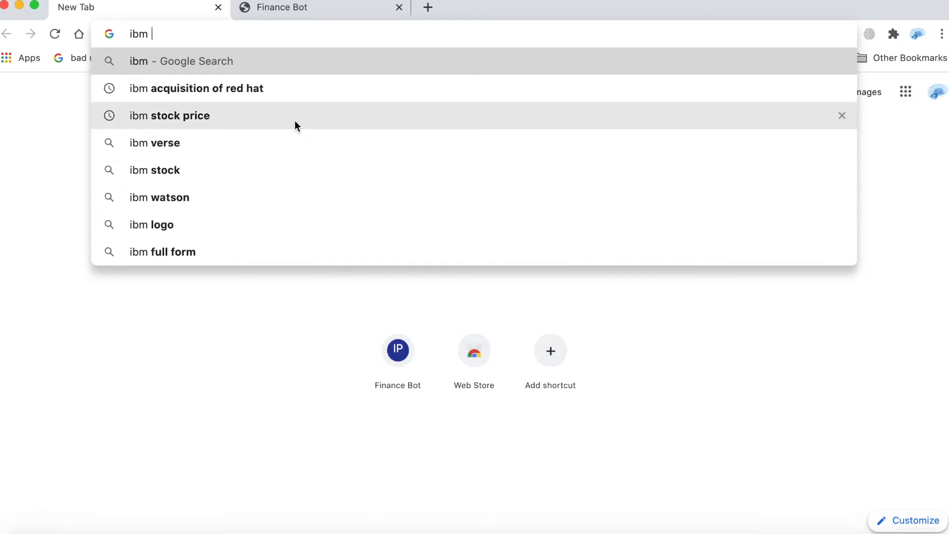
left_click(196, 88)
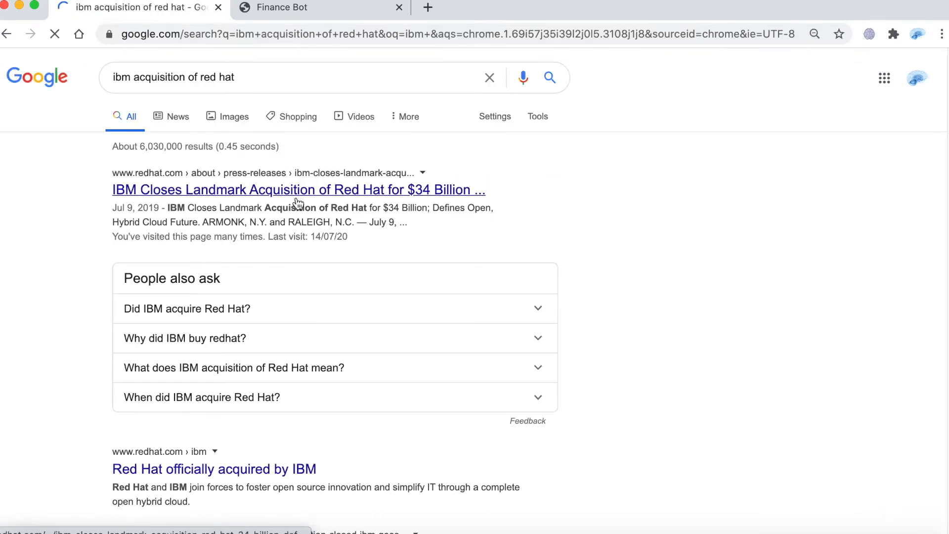
scroll("down", 3)
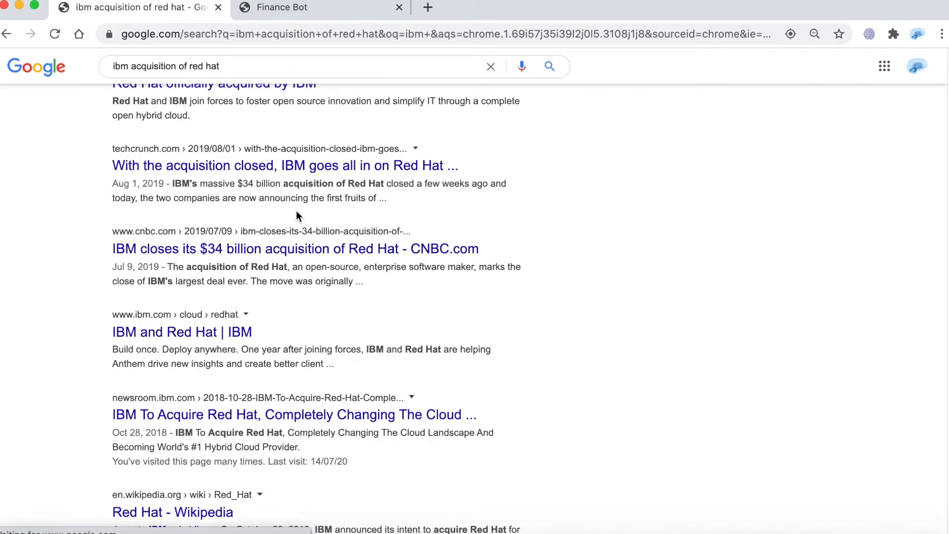
left_click(288, 414)
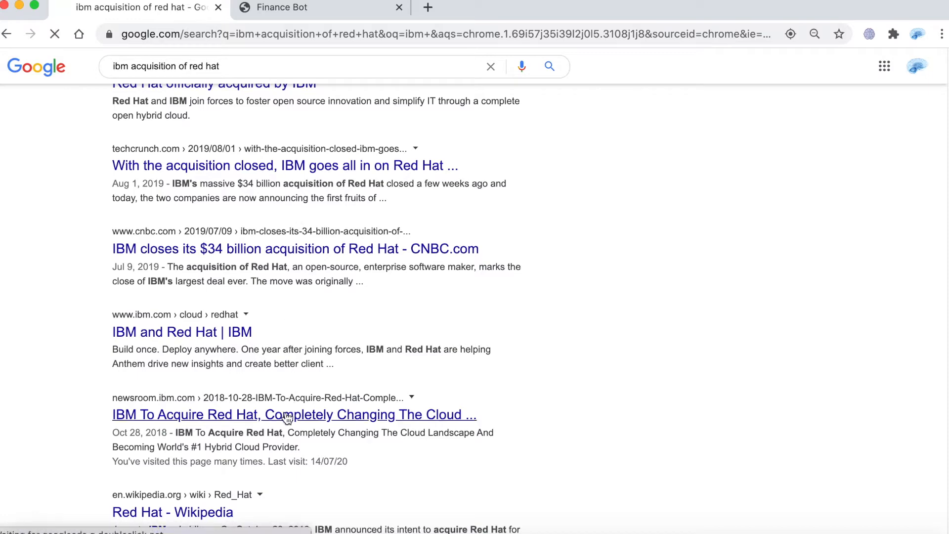
left_click(286, 415)
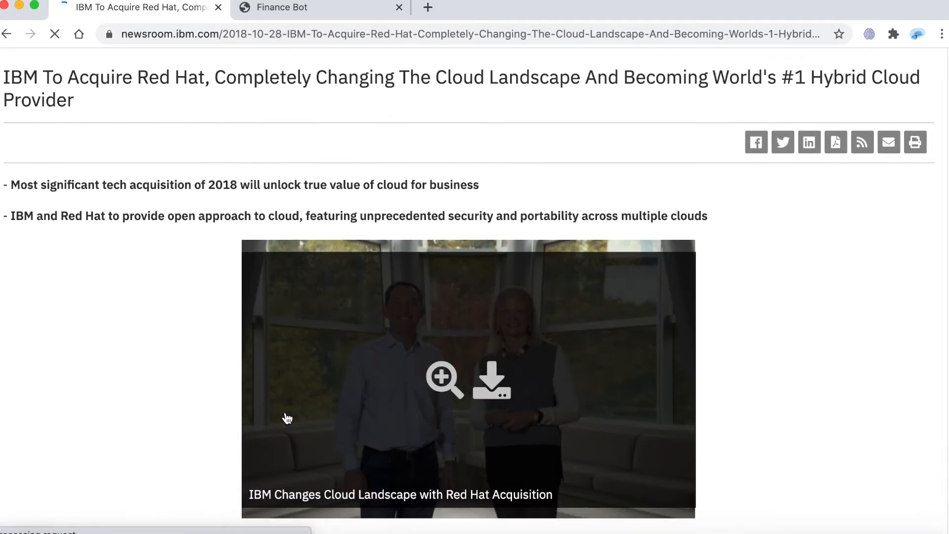
scroll("down", 3)
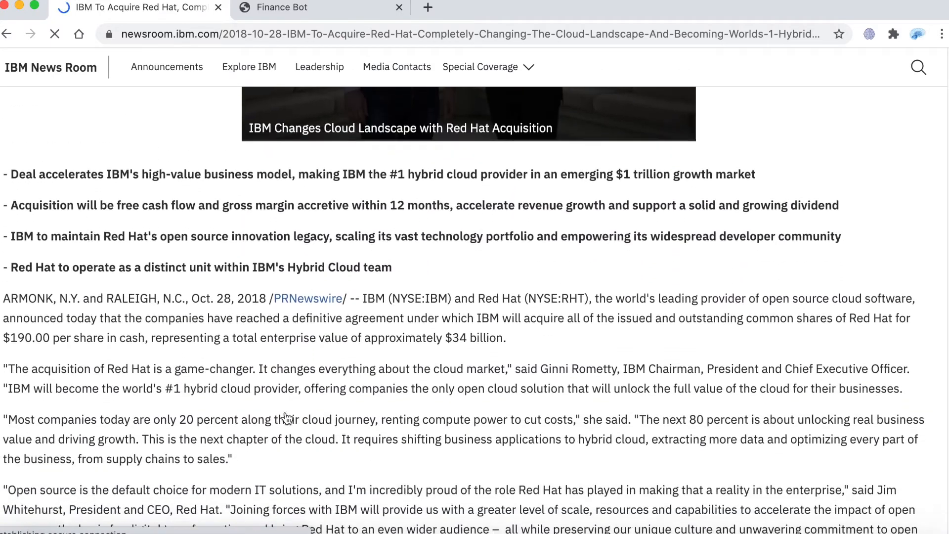
scroll("down", 3)
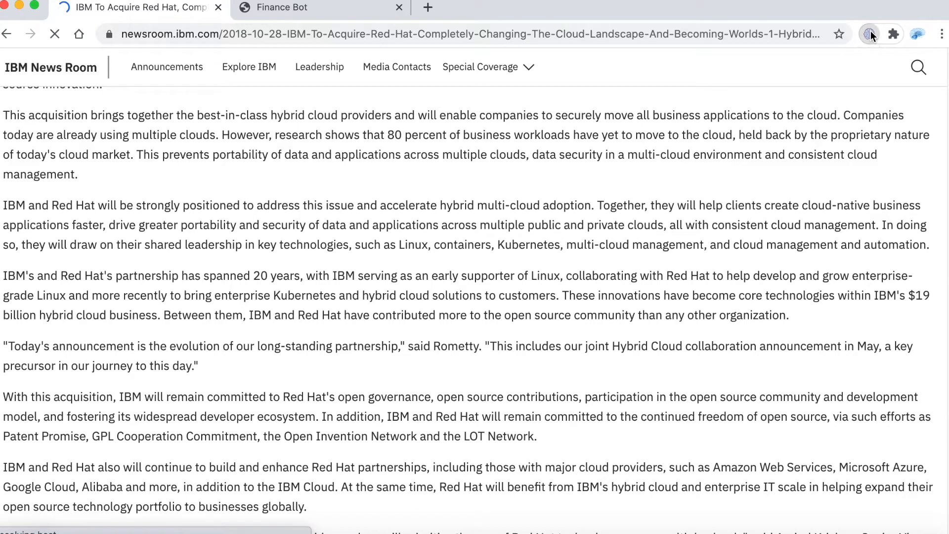
Write the note 'This acquisition strengthens IBM's infrastructure and cloud position' on the IBM article.
left_click(869, 33)
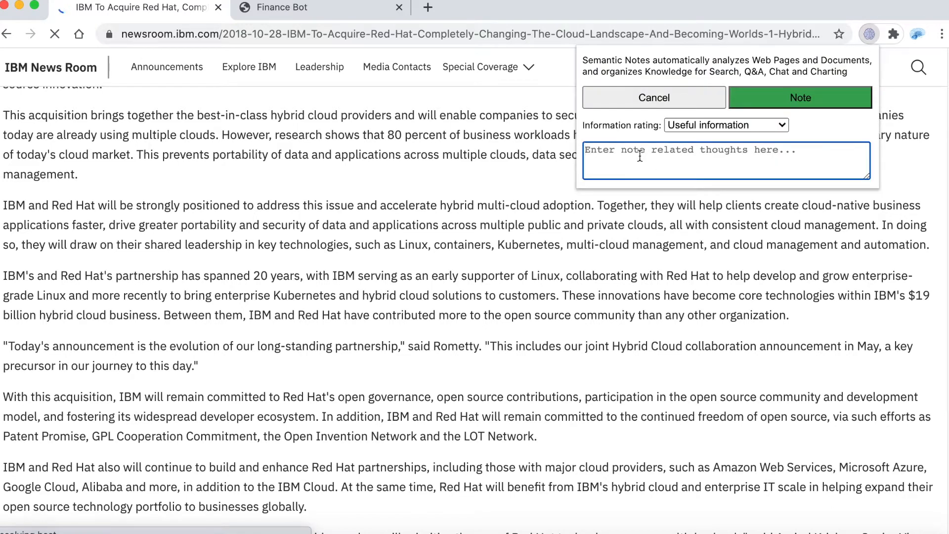
type("This")
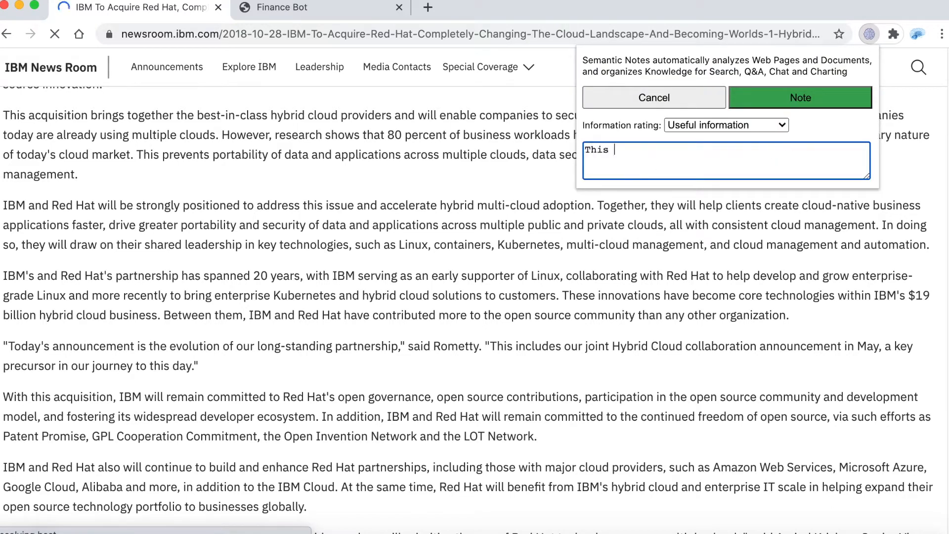
type("a")
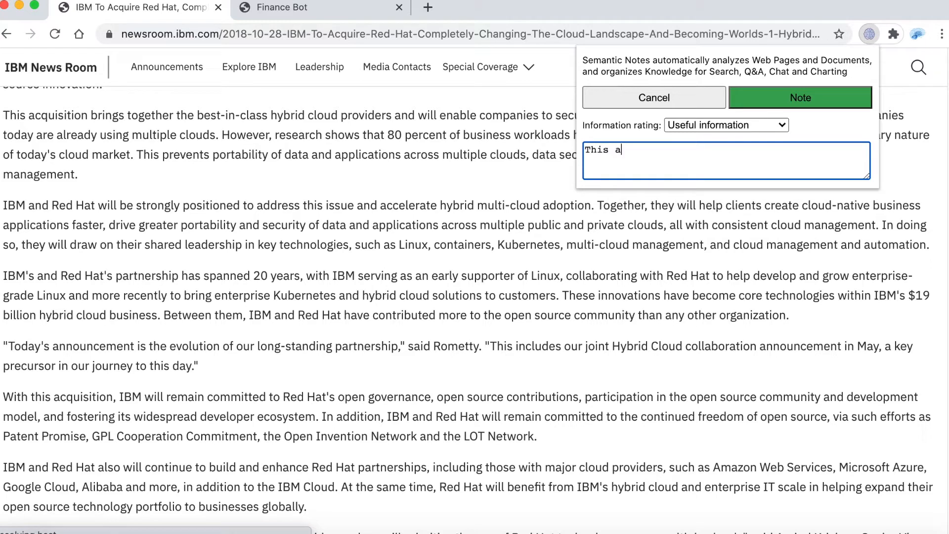
type("cquisiri")
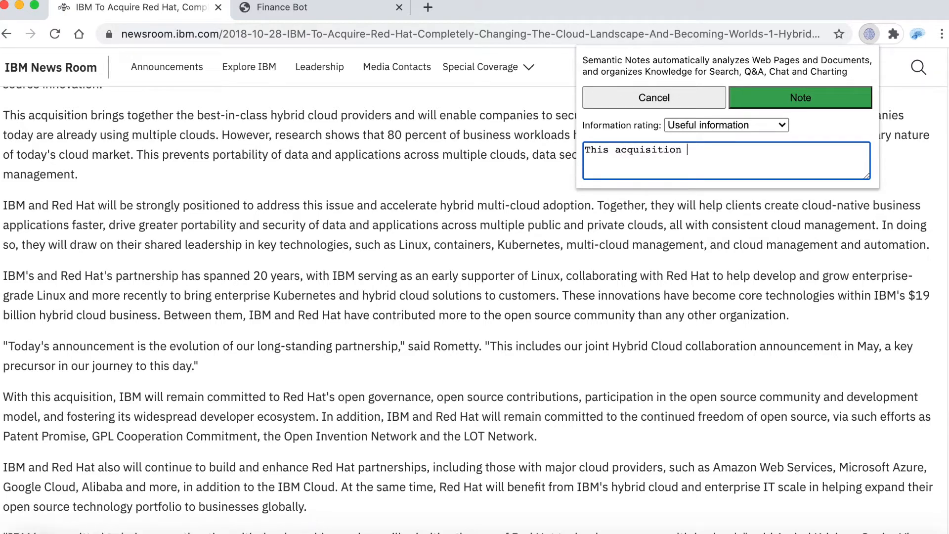
type("strengthens IBM")
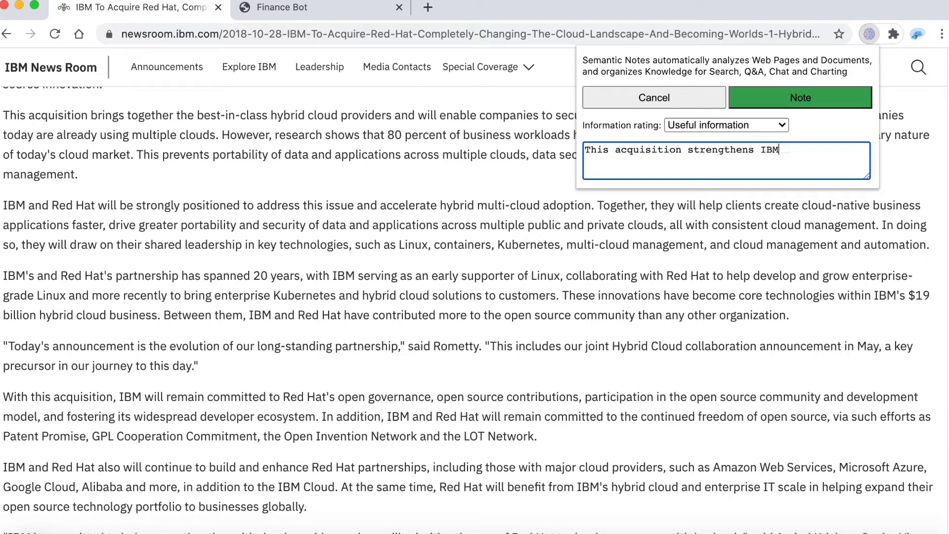
type("'s")
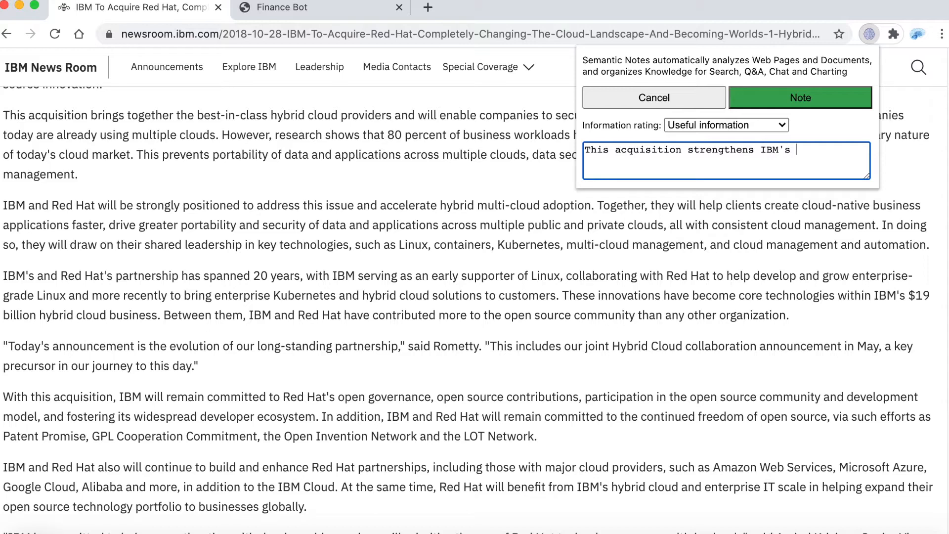
type("infrastr")
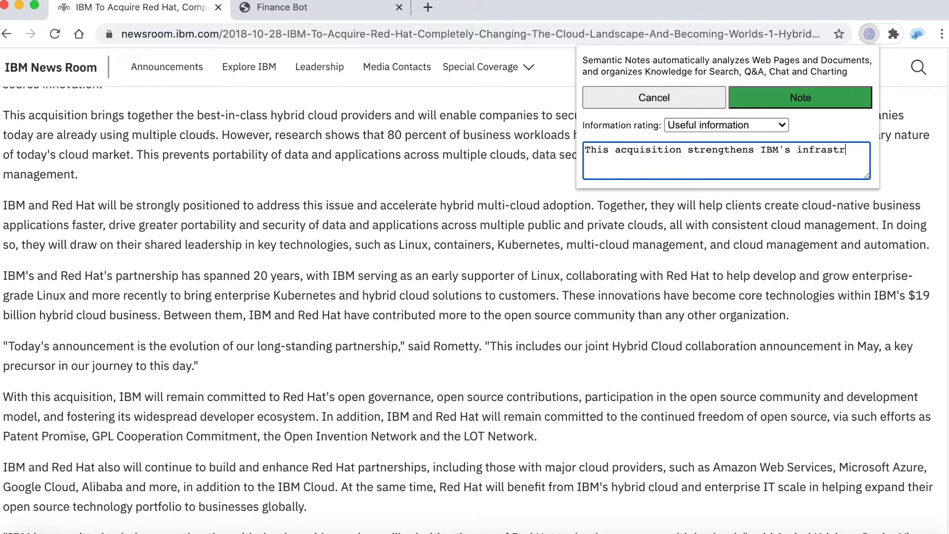
type("ucture an")
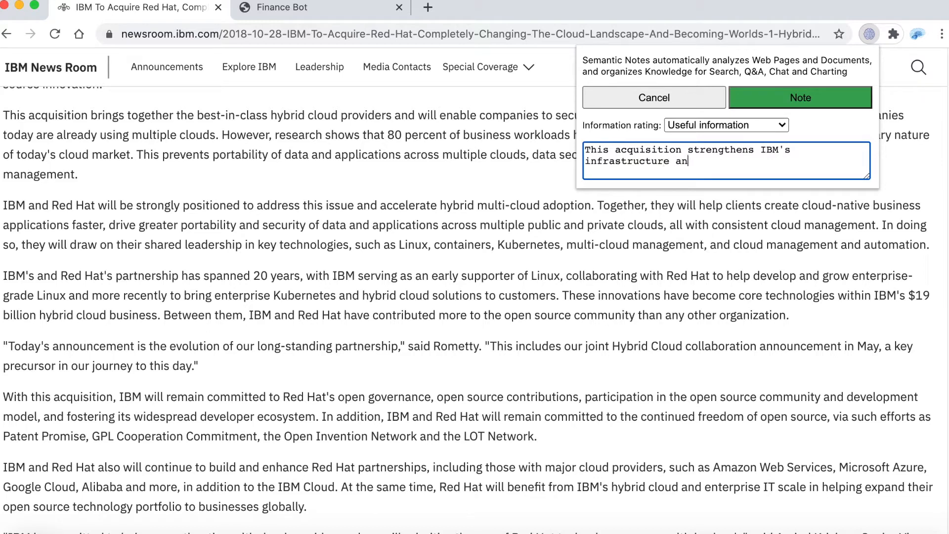
type("d cloud")
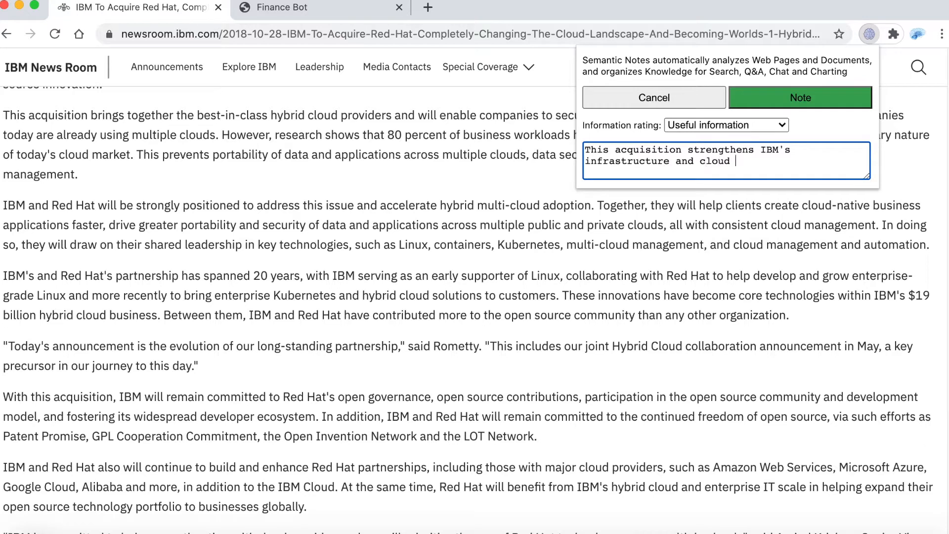
type("position")
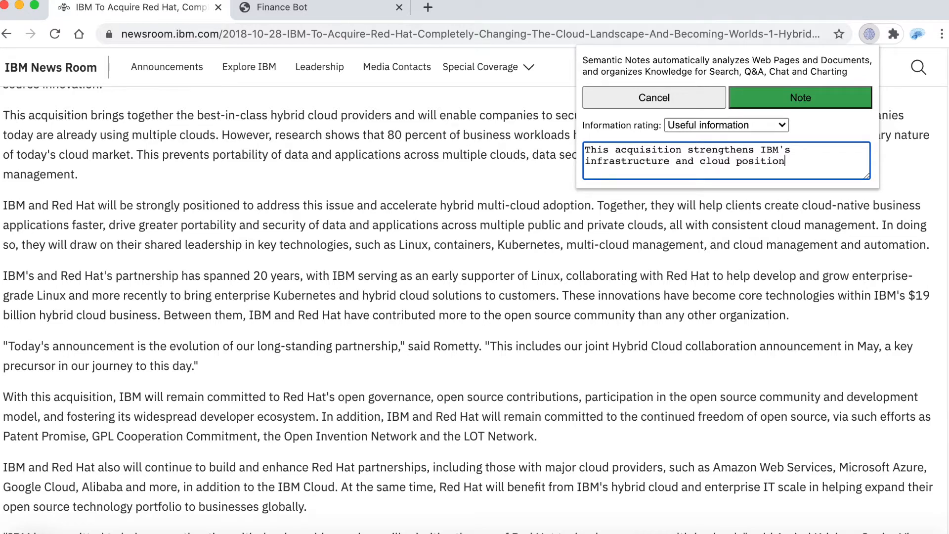
Keep the rating as Useful information and save the note.
left_click(726, 126)
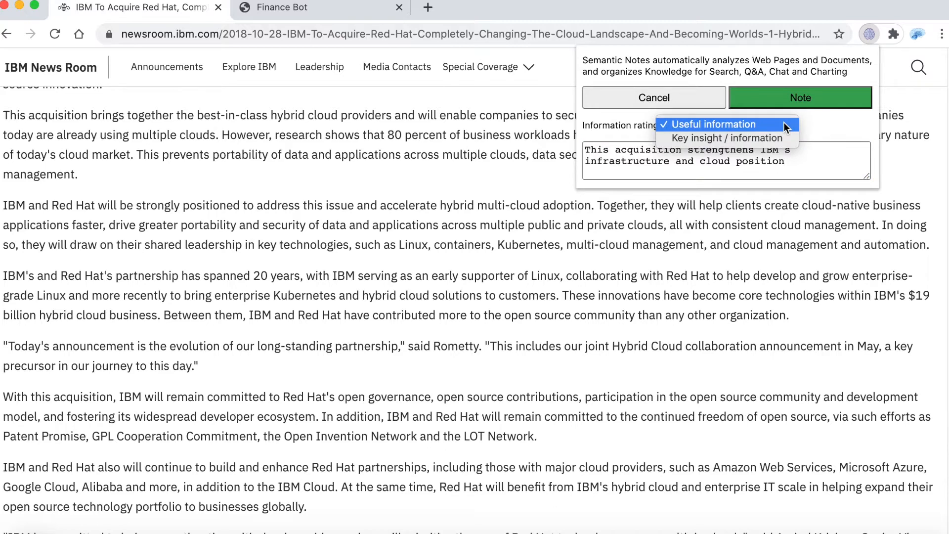
left_click(726, 124)
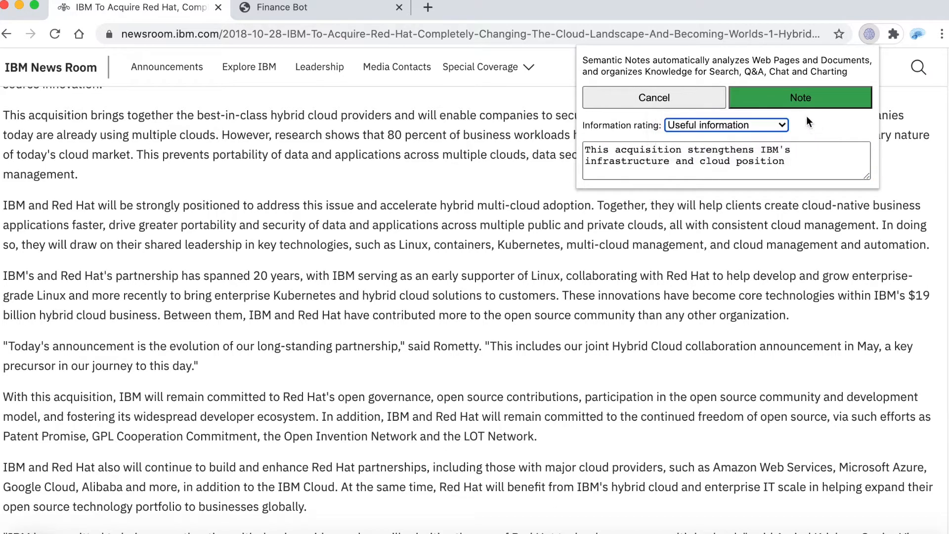
left_click(802, 97)
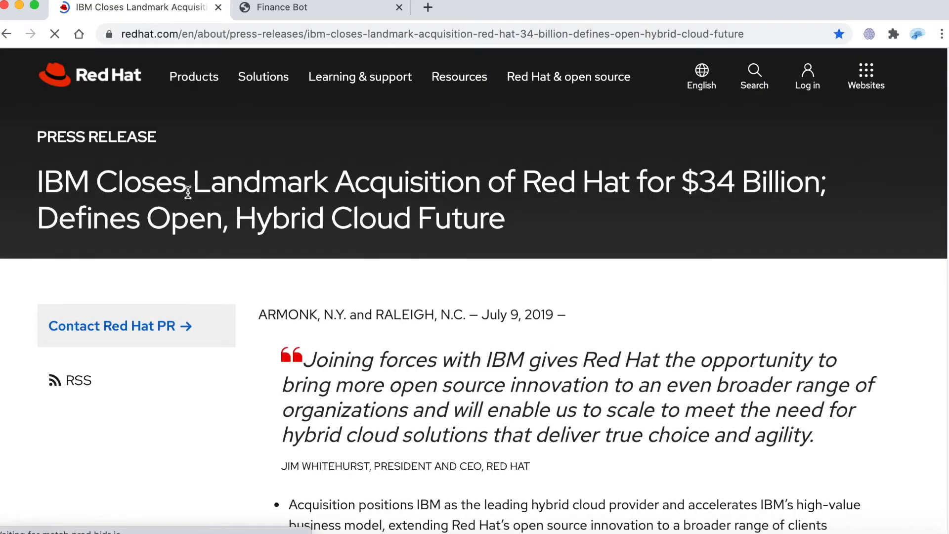
Scroll down through the Red Hat press release on IBM closing the $34 billion acquisition.
scroll("down", 3)
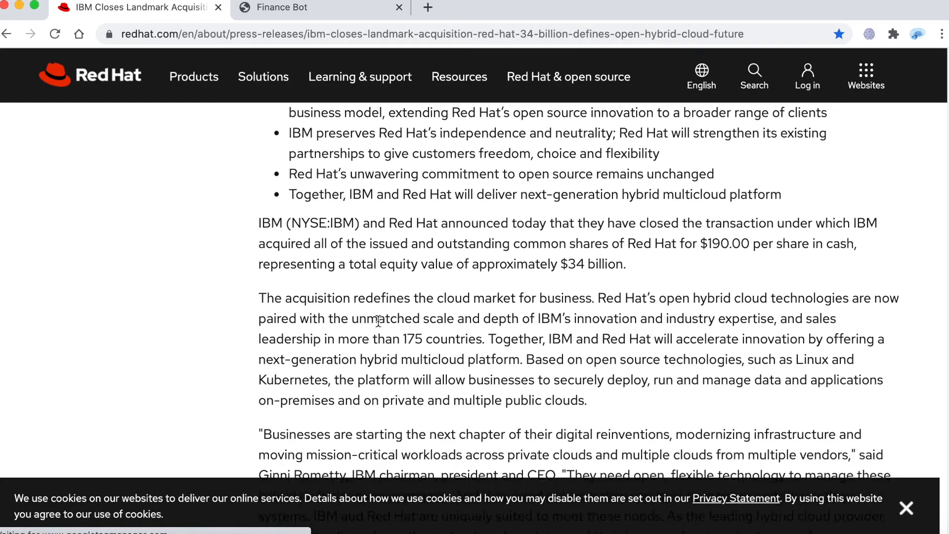
scroll("down", 3)
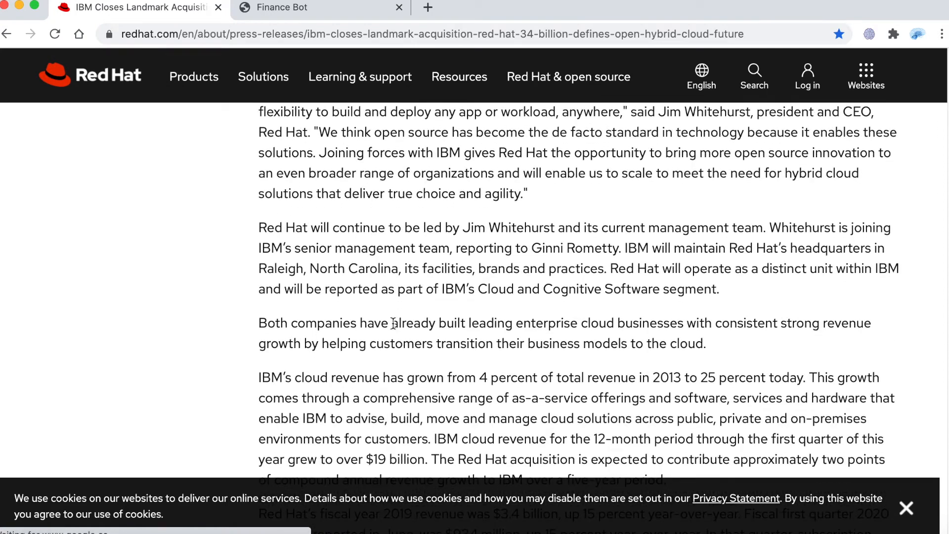
mouse_move(854, 11)
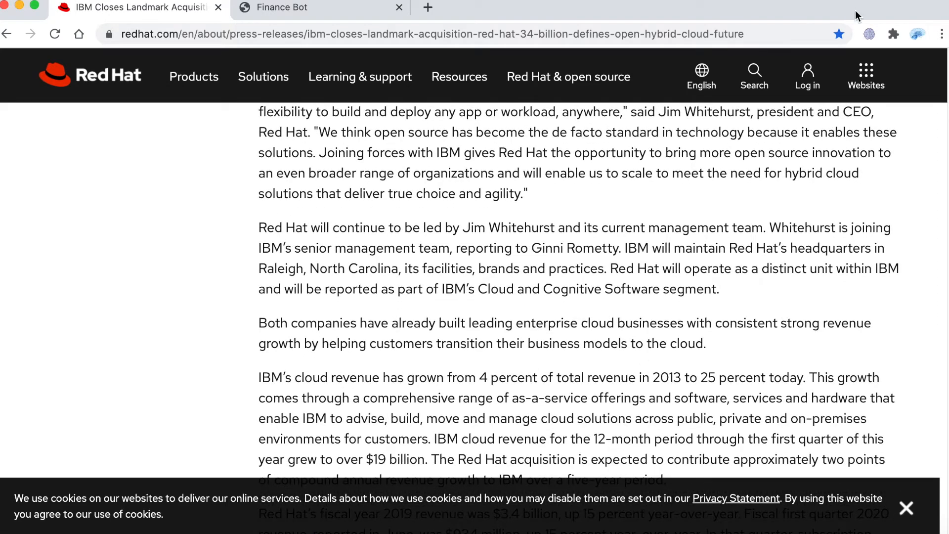
Write and save the note 'Red Hat acquisition complete' on the Red Hat press release.
left_click(869, 33)
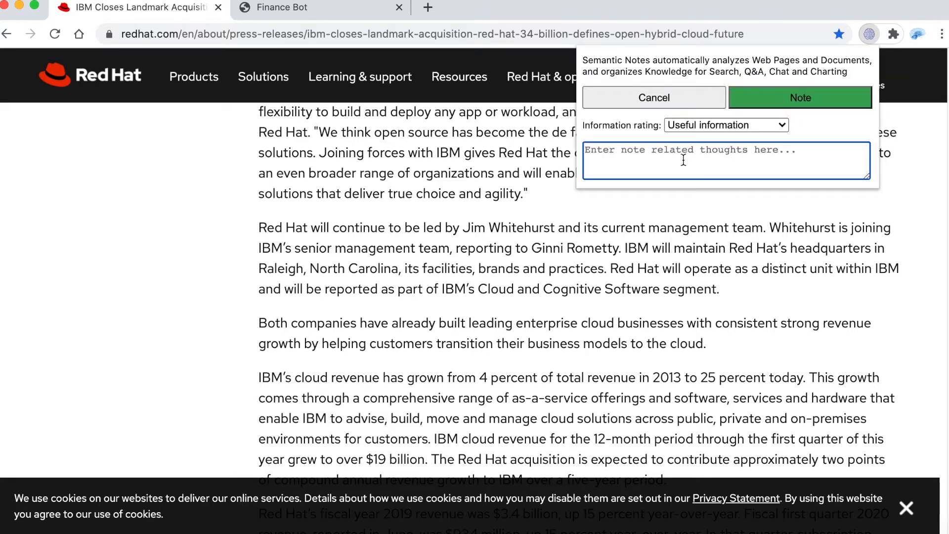
type("Red Hat acqu")
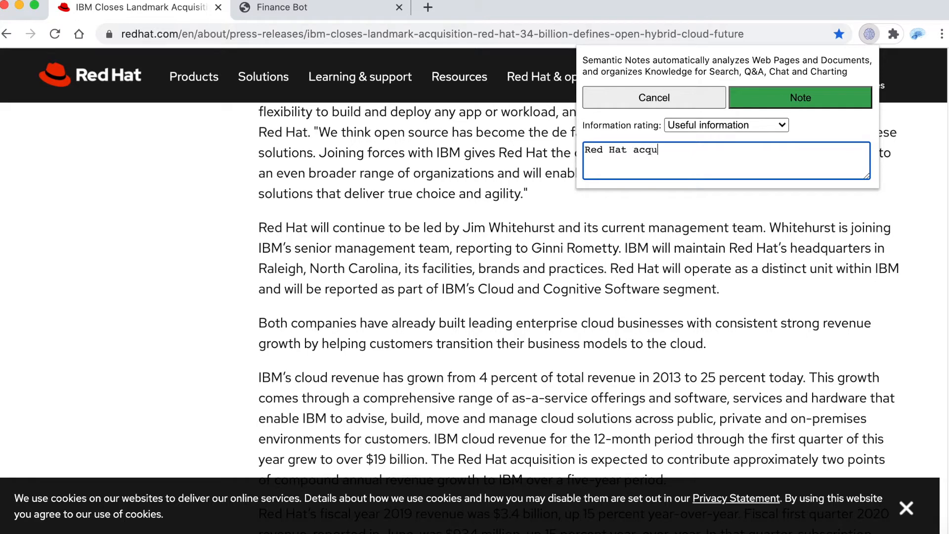
type("isition complete")
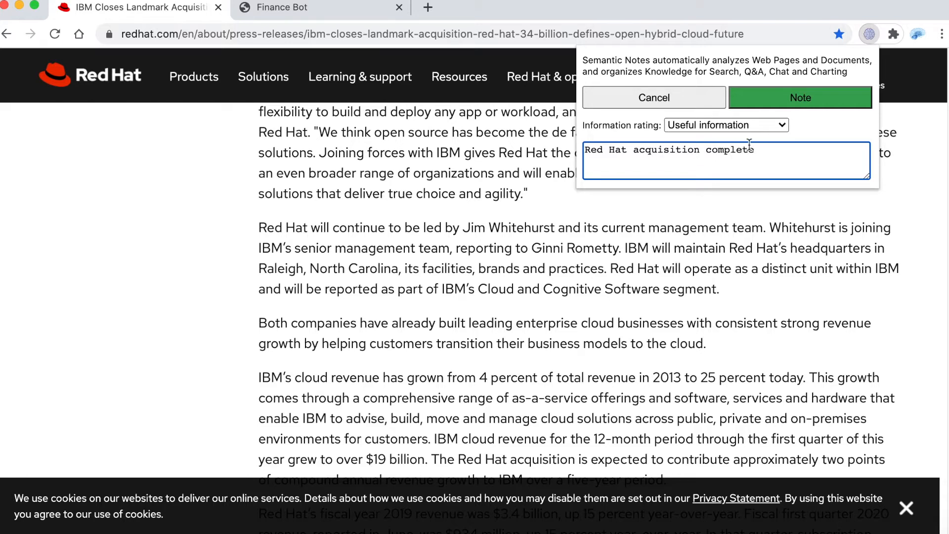
left_click(802, 97)
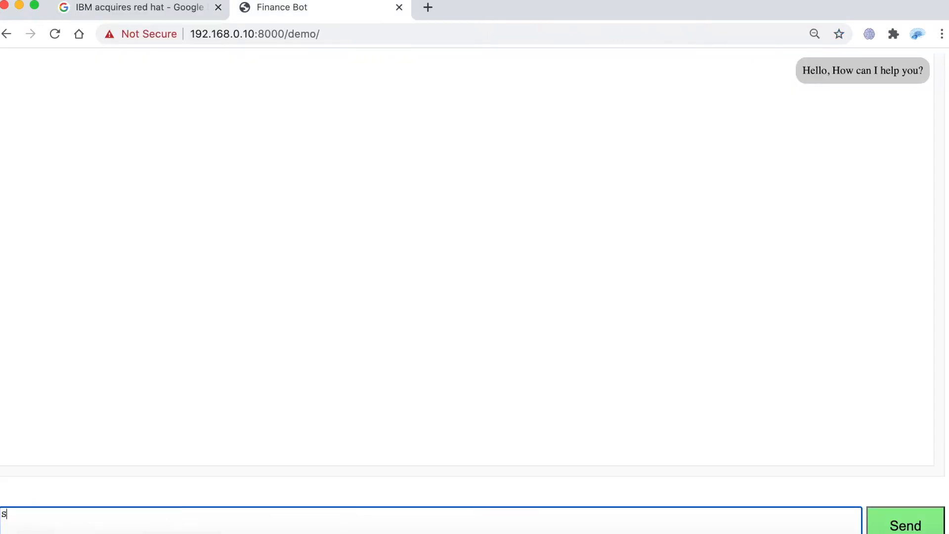
Draft 'Show IBM stock price for the last 5 years' in the Finance Bot message field.
type("Show IBM stock price for the last 5 years")
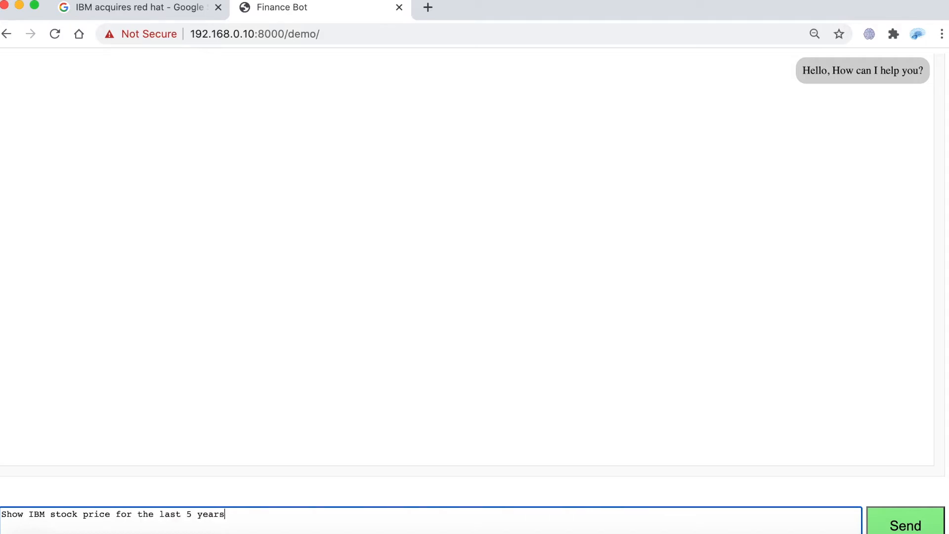
left_click(904, 522)
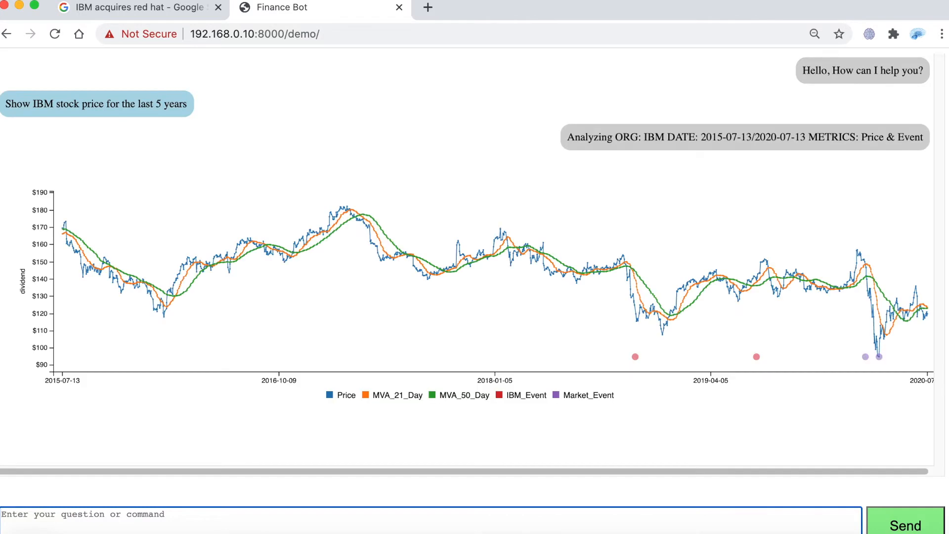
mouse_move(474, 324)
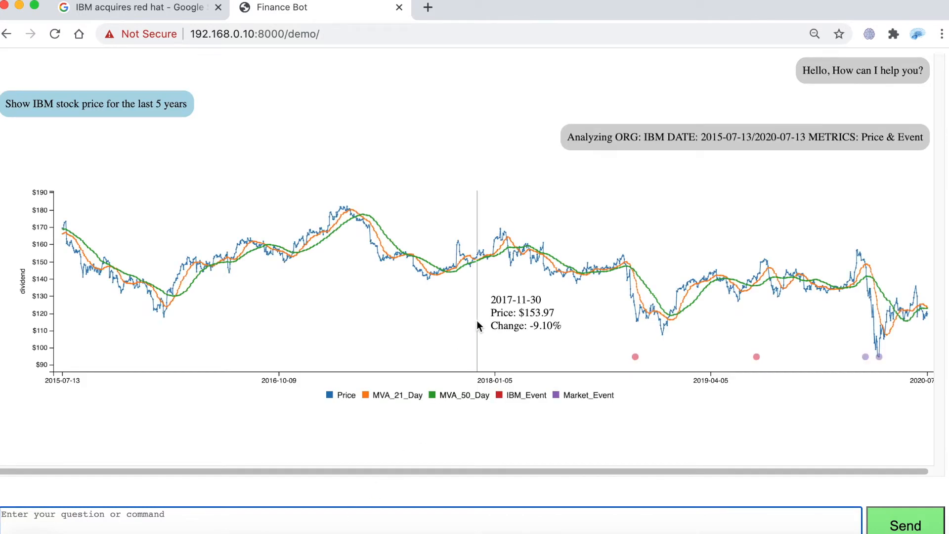
left_click(460, 395)
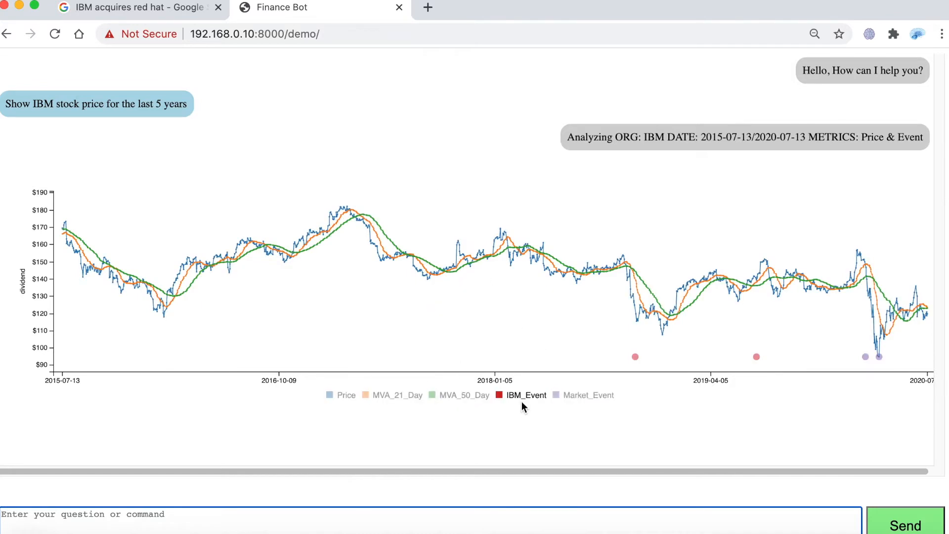
left_click(525, 395)
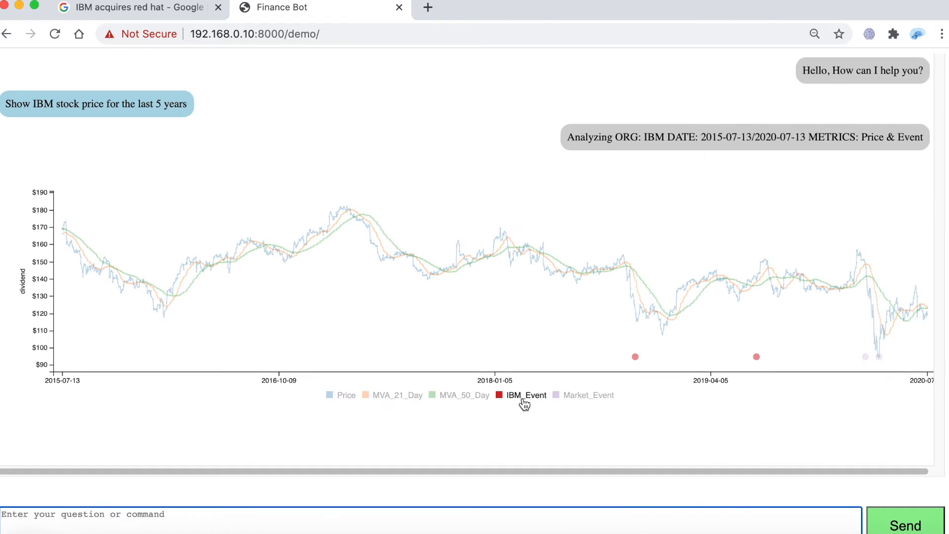
mouse_move(758, 369)
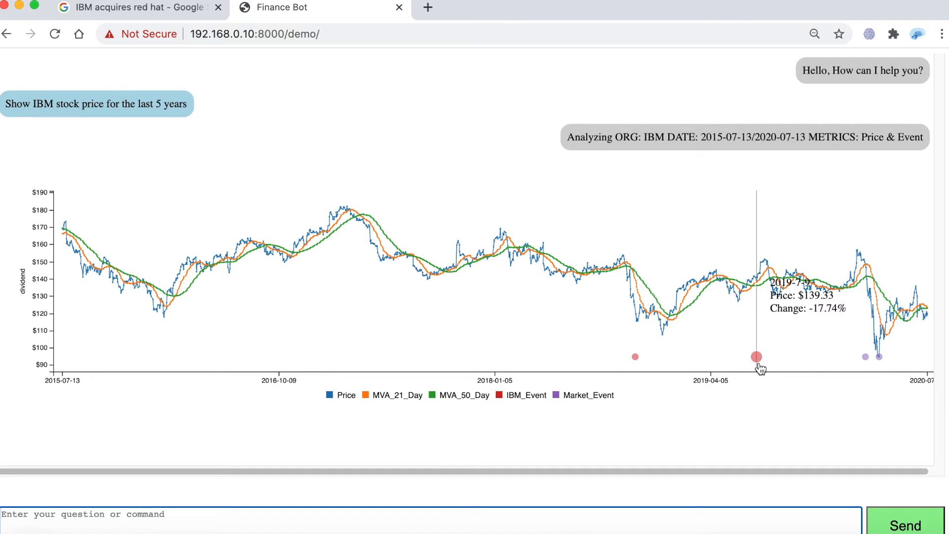
mouse_move(764, 369)
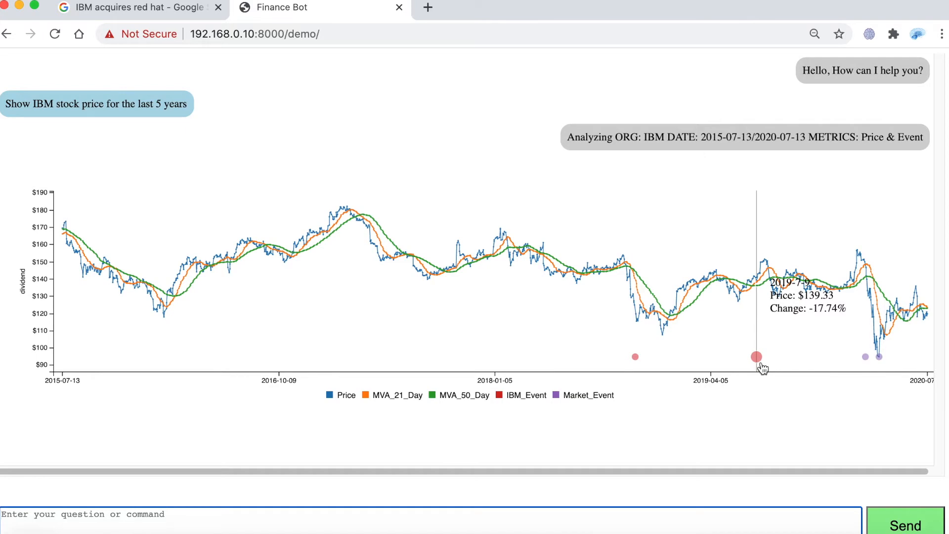
left_click(588, 396)
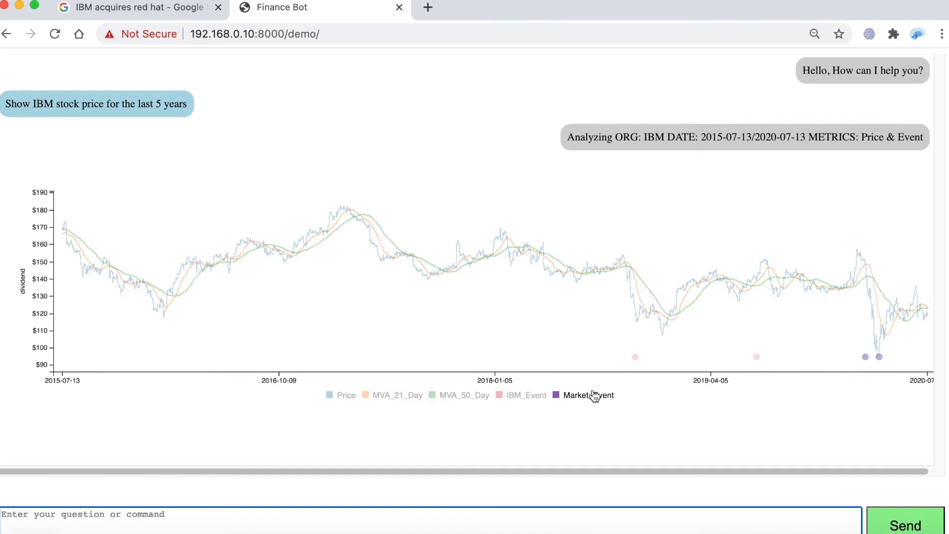
mouse_move(870, 366)
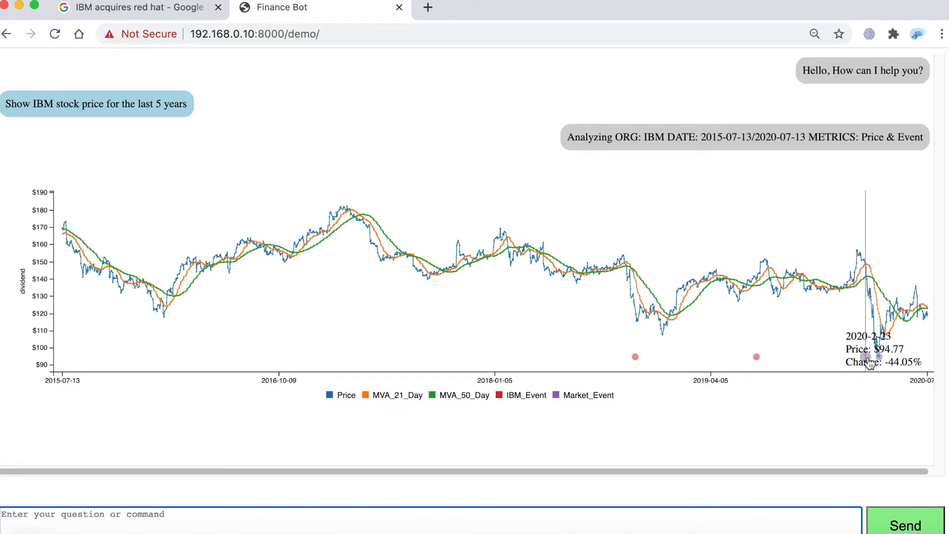
mouse_move(866, 278)
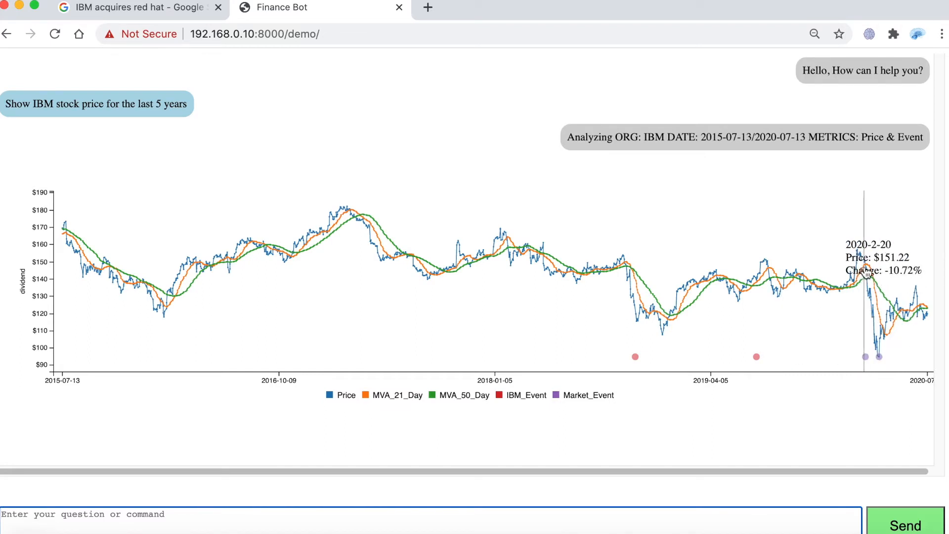
mouse_move(868, 277)
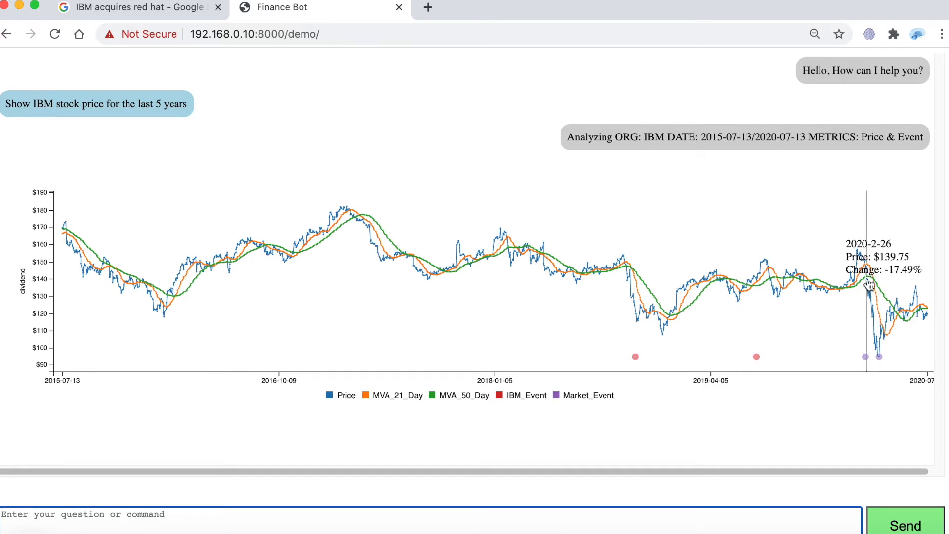
mouse_move(884, 366)
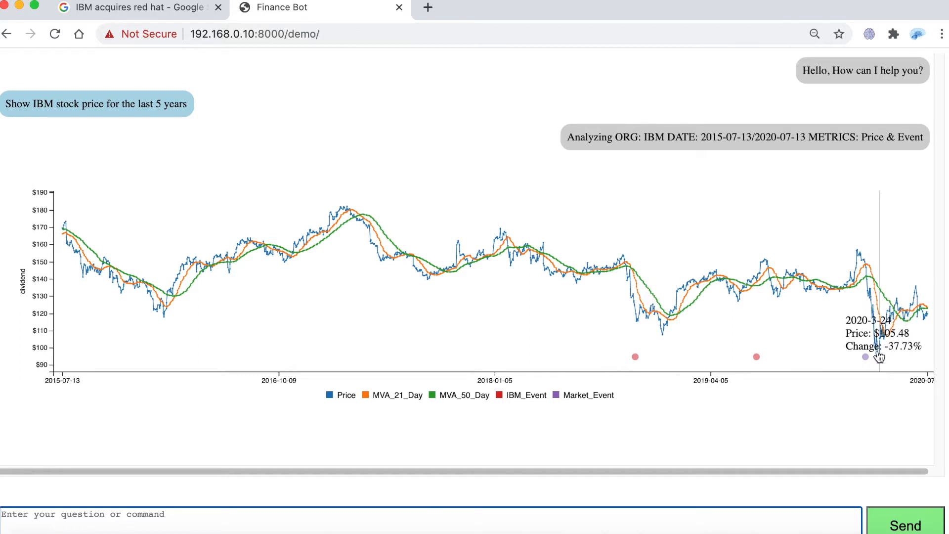
mouse_move(902, 298)
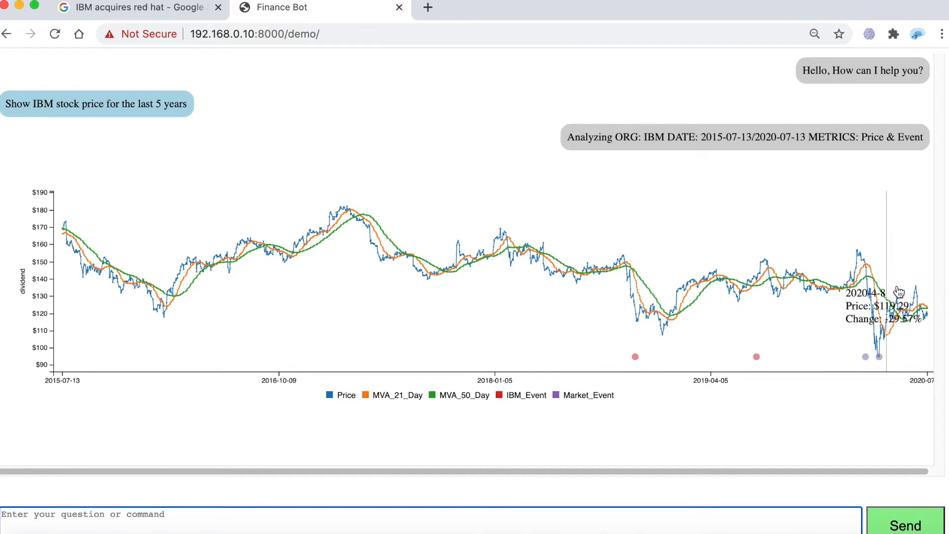
mouse_move(879, 357)
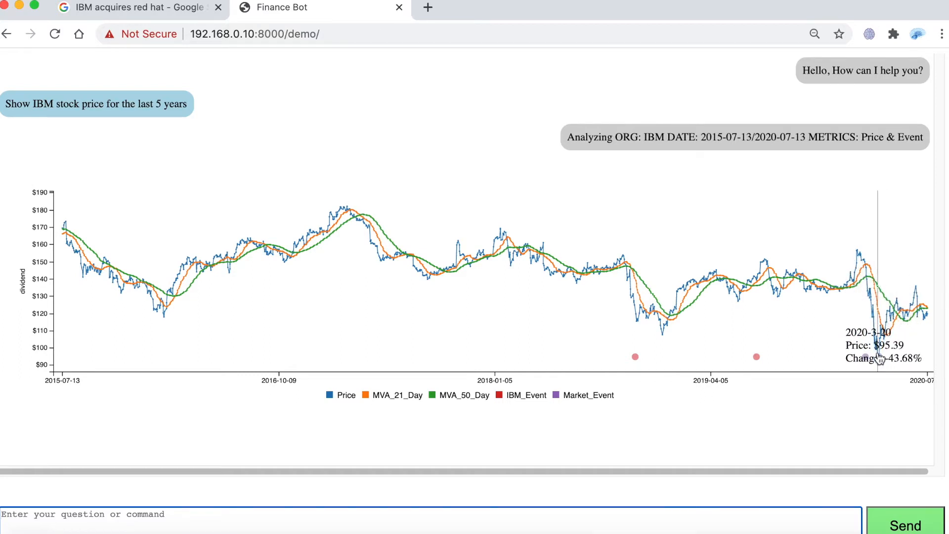
mouse_move(751, 319)
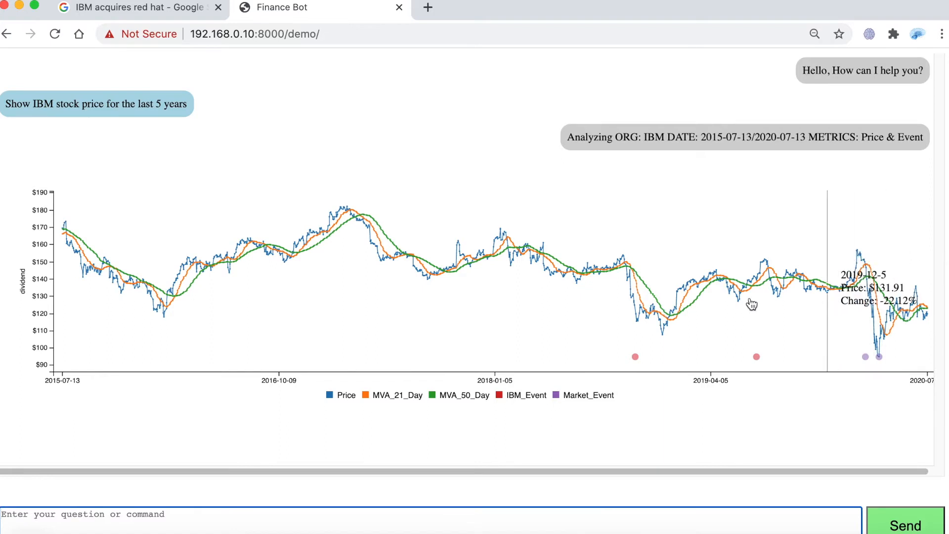
mouse_move(643, 327)
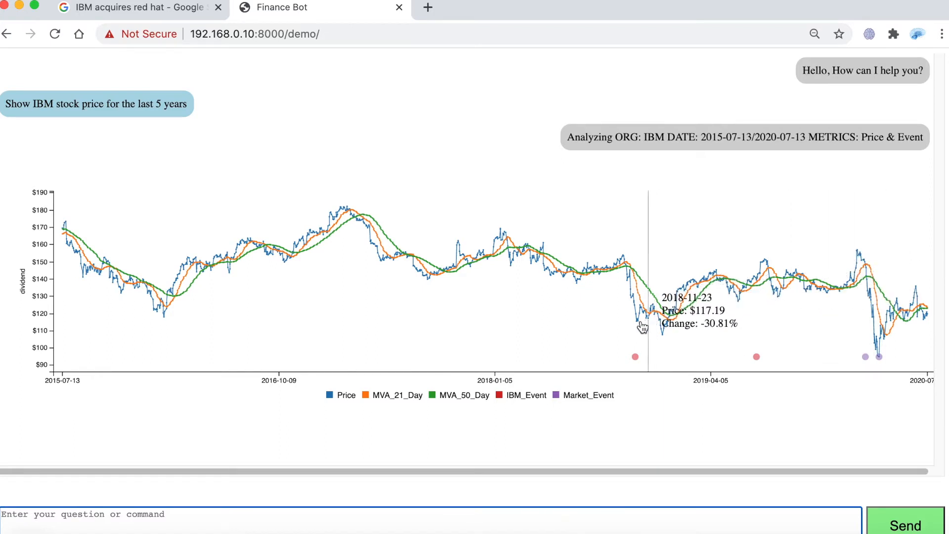
mouse_move(637, 324)
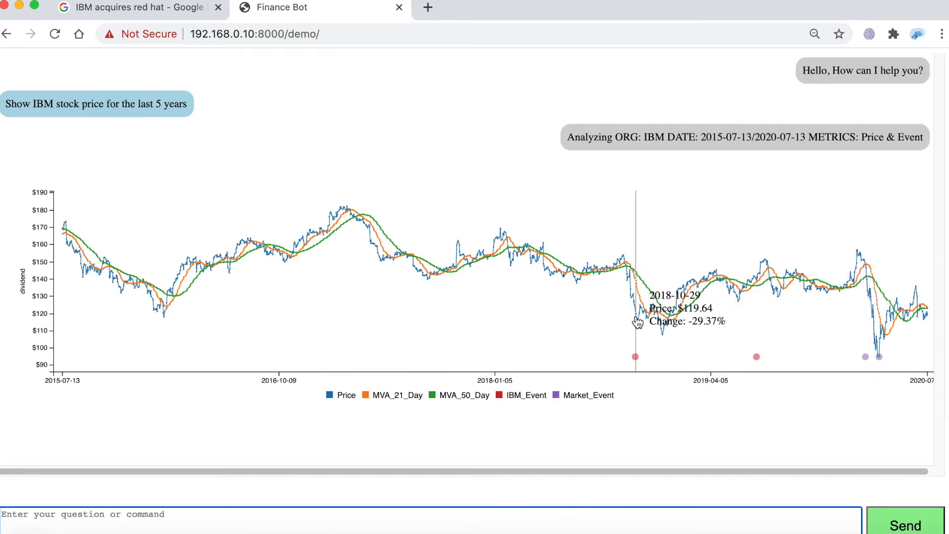
mouse_move(708, 229)
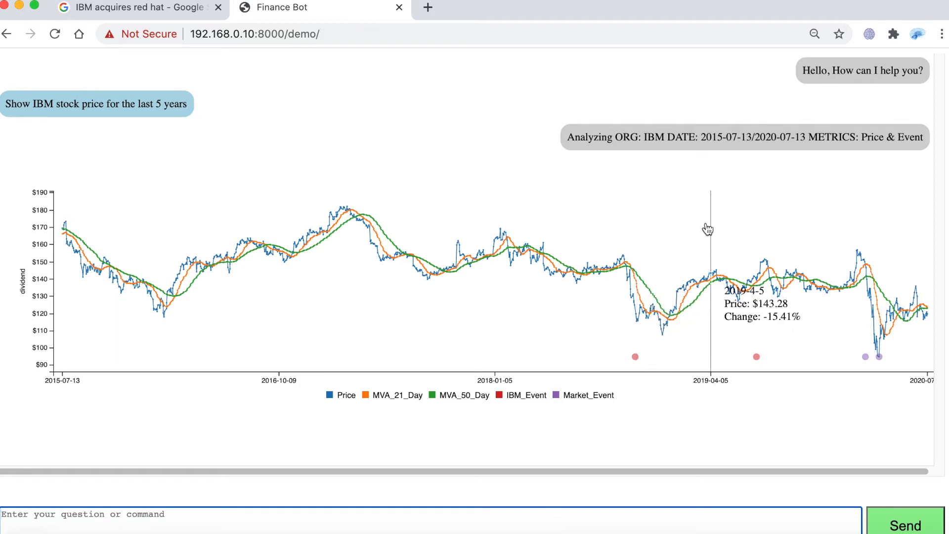
mouse_move(699, 217)
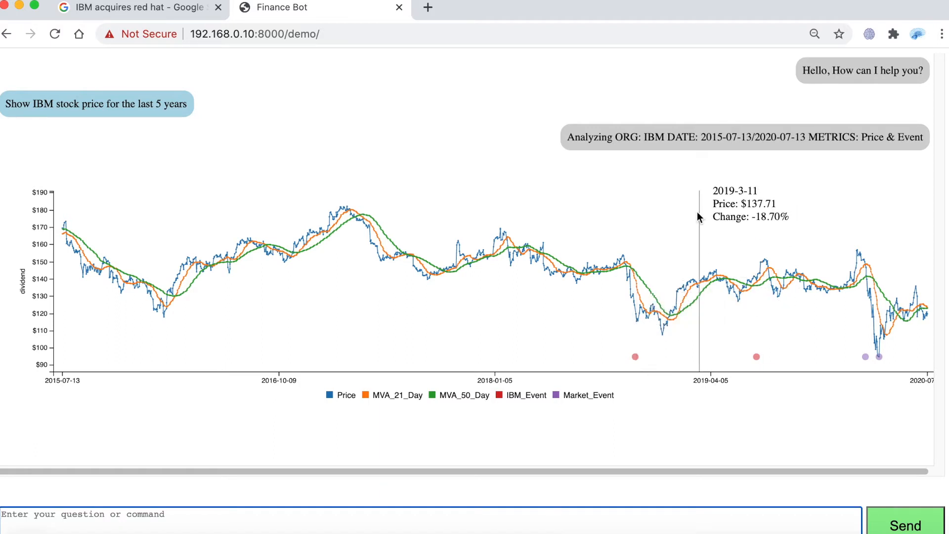
mouse_move(631, 252)
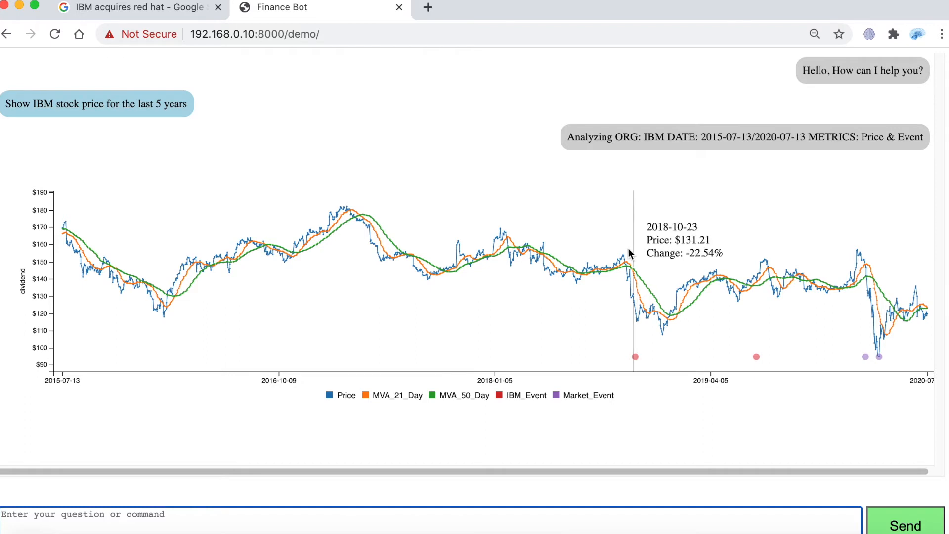
mouse_move(637, 326)
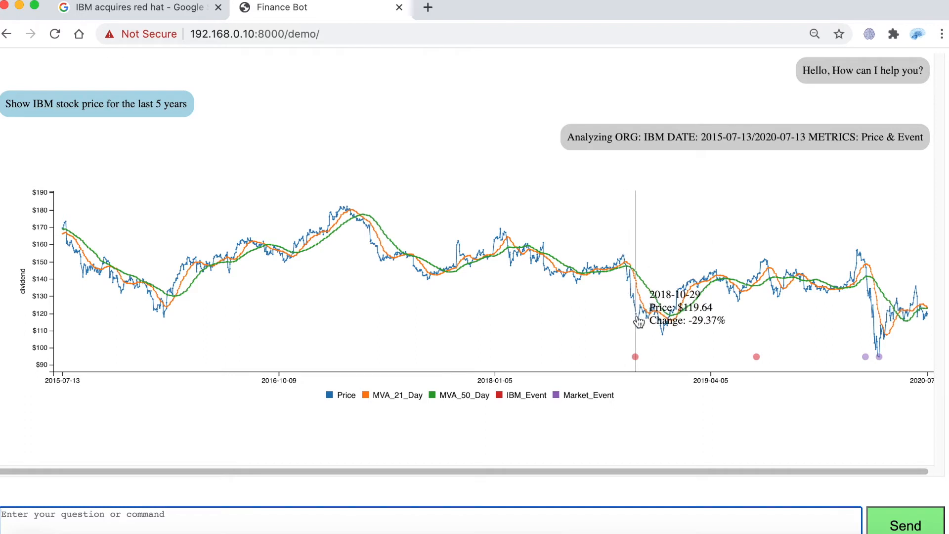
mouse_move(640, 333)
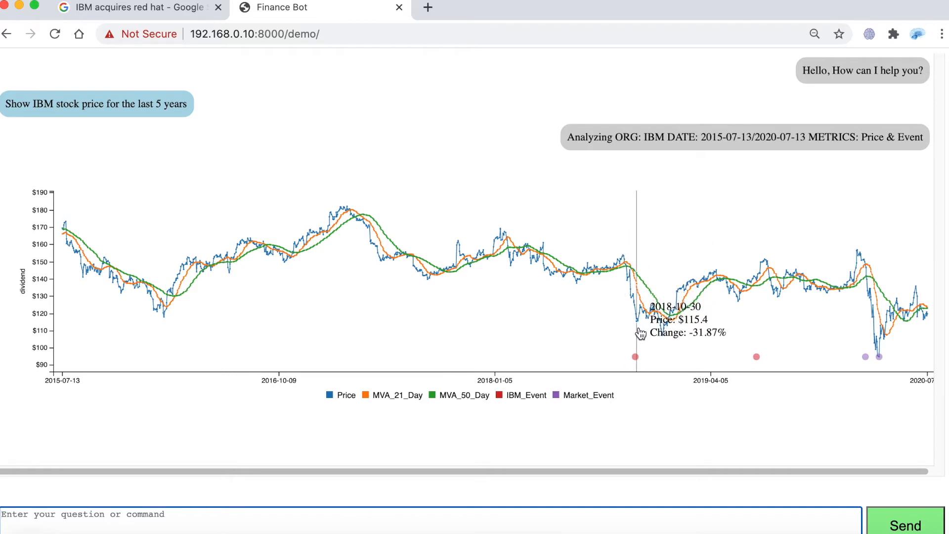
mouse_move(643, 319)
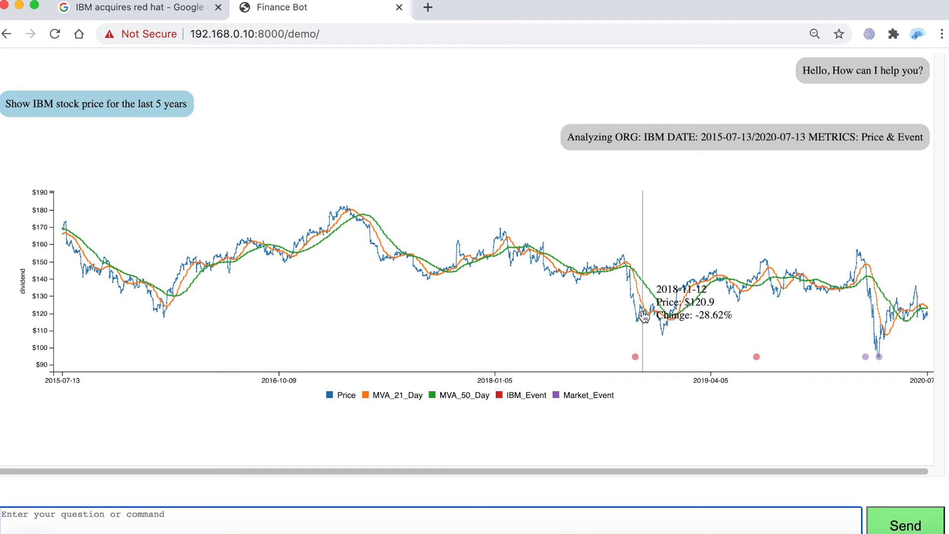
mouse_move(651, 323)
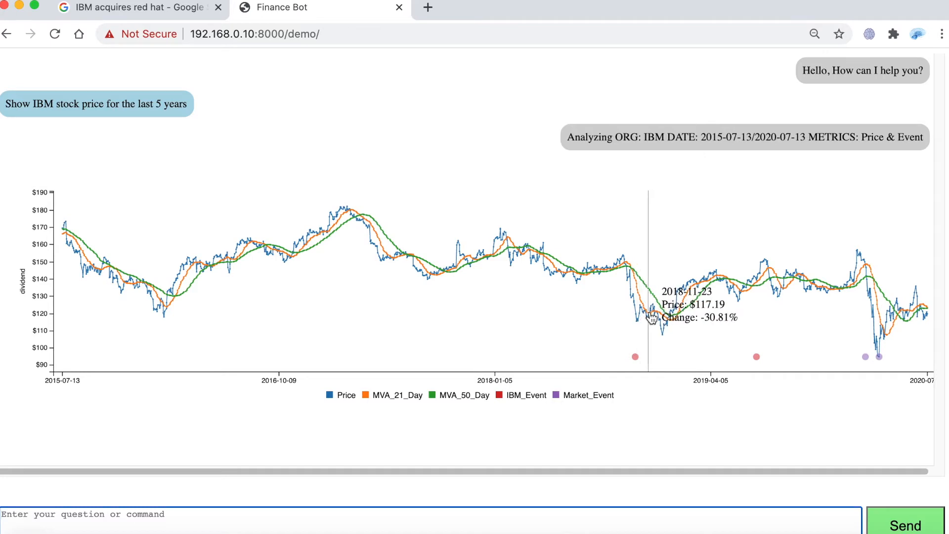
mouse_move(662, 324)
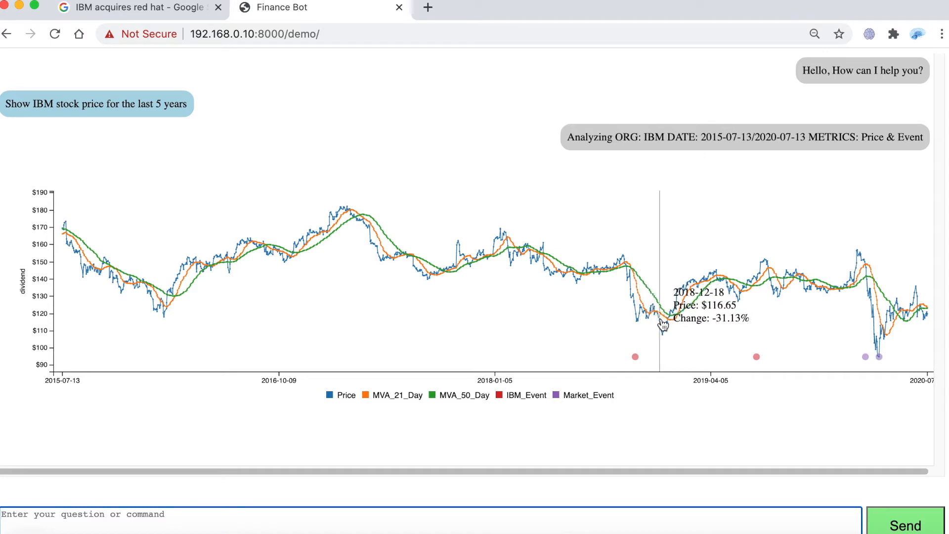
mouse_move(664, 336)
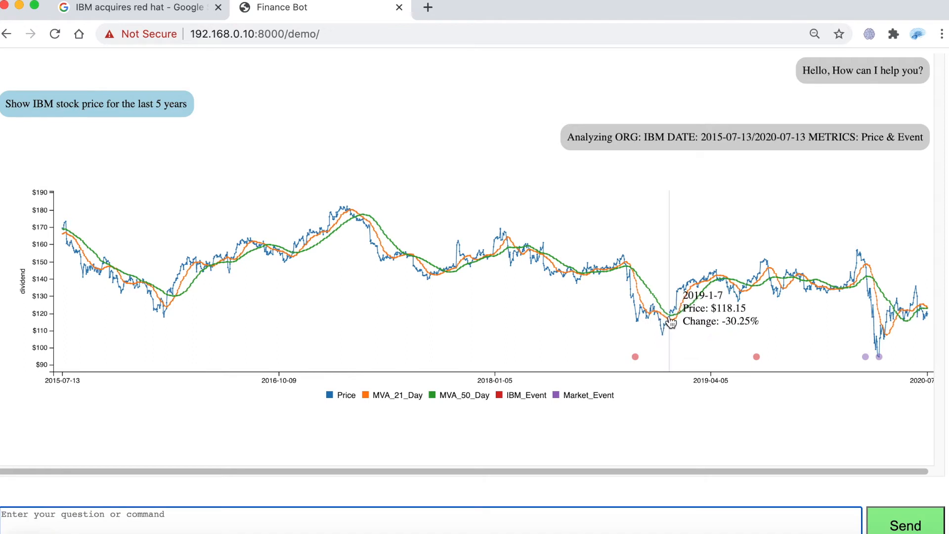
mouse_move(671, 344)
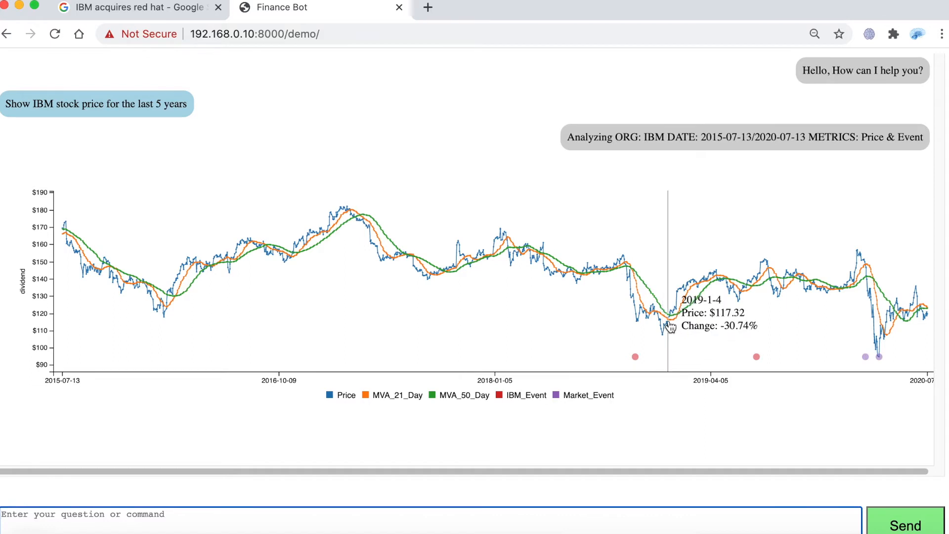
mouse_move(670, 326)
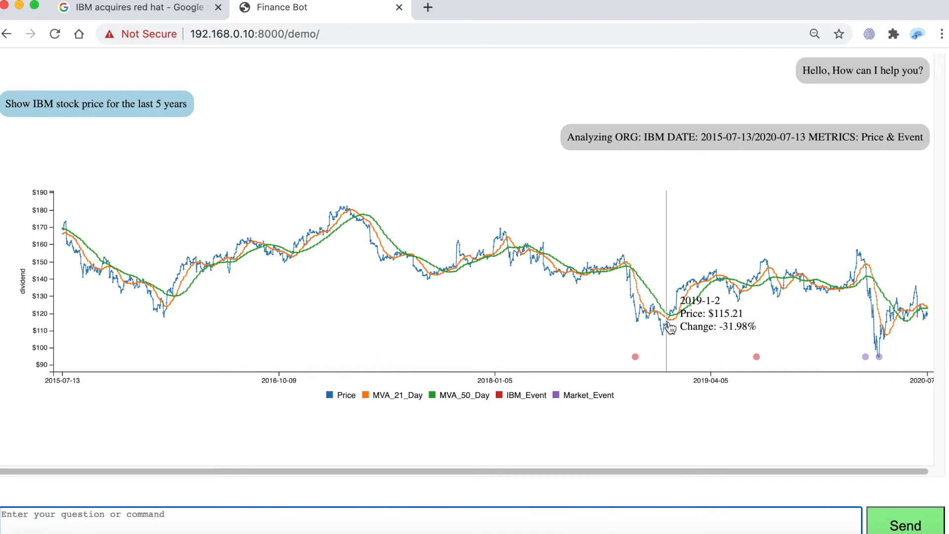
mouse_move(689, 323)
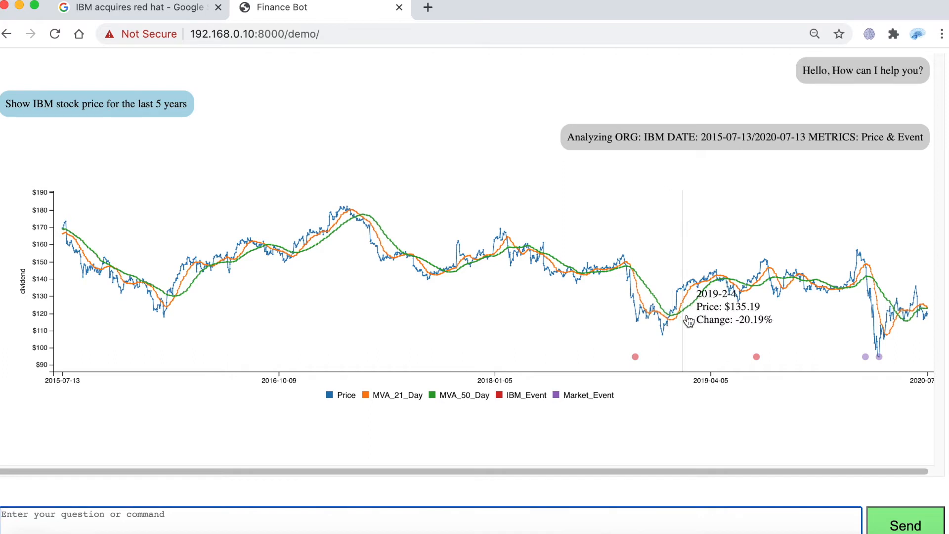
mouse_move(726, 279)
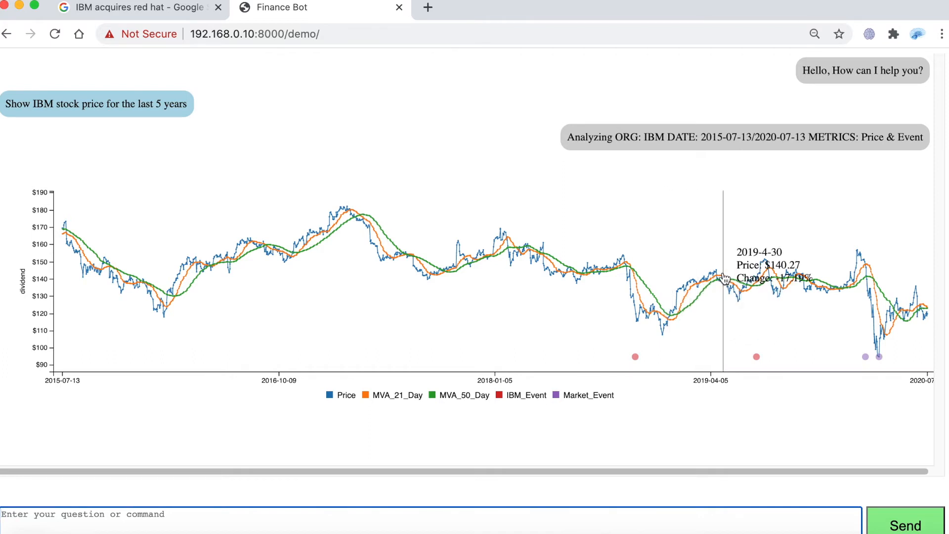
mouse_move(749, 291)
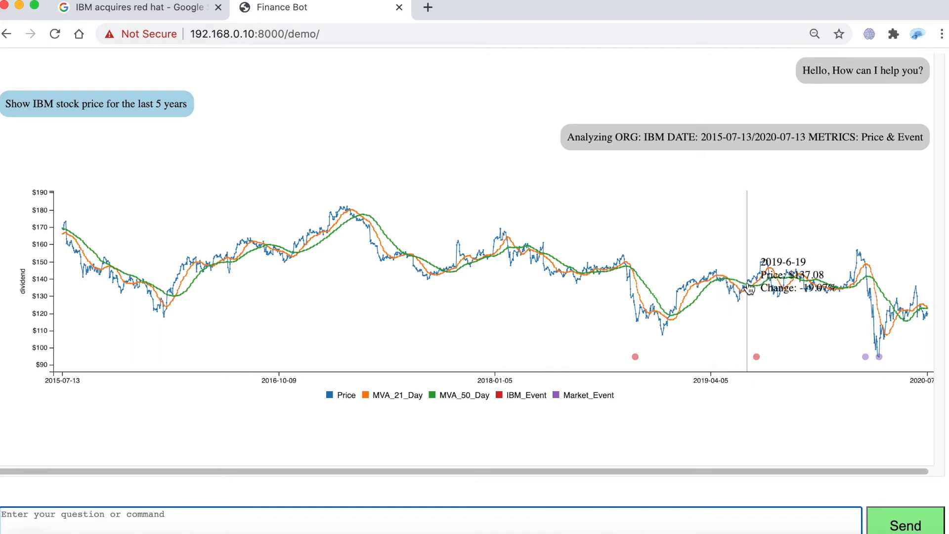
mouse_move(804, 284)
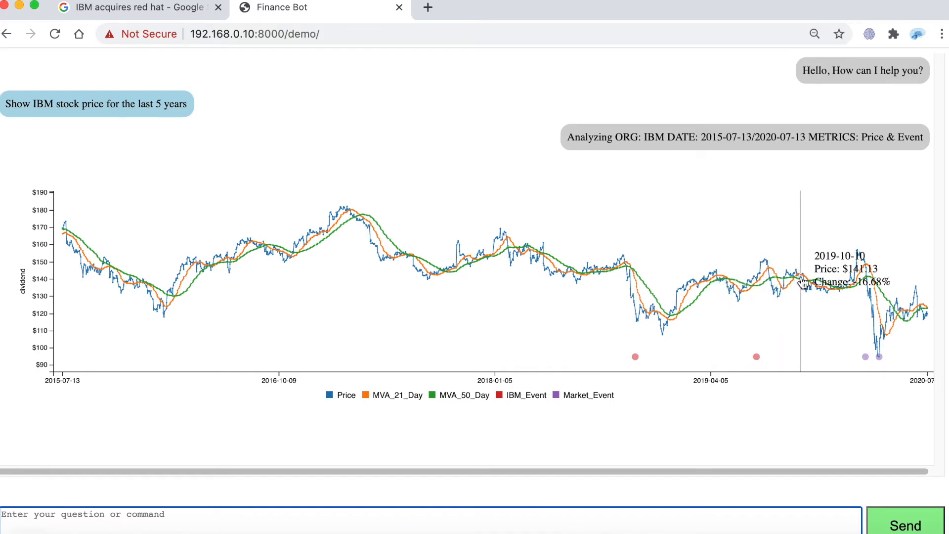
mouse_move(860, 276)
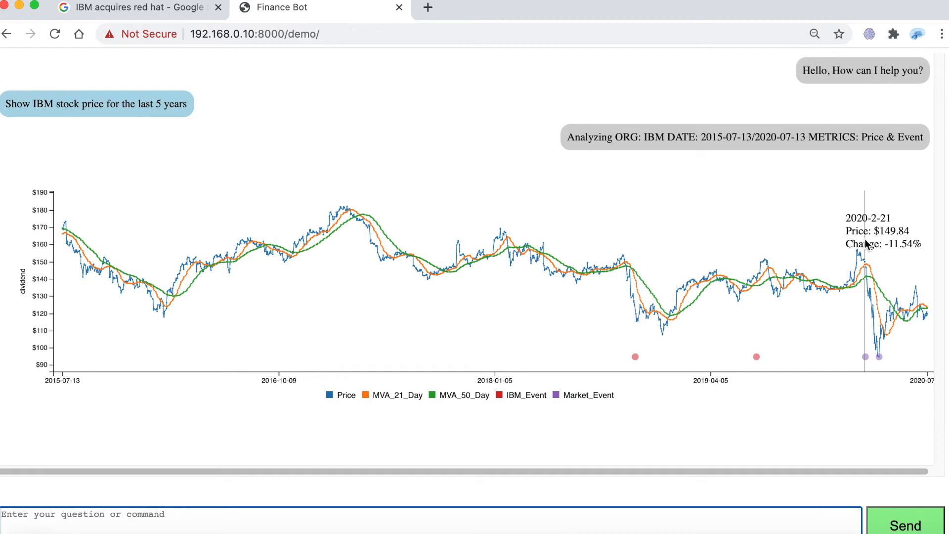
mouse_move(892, 306)
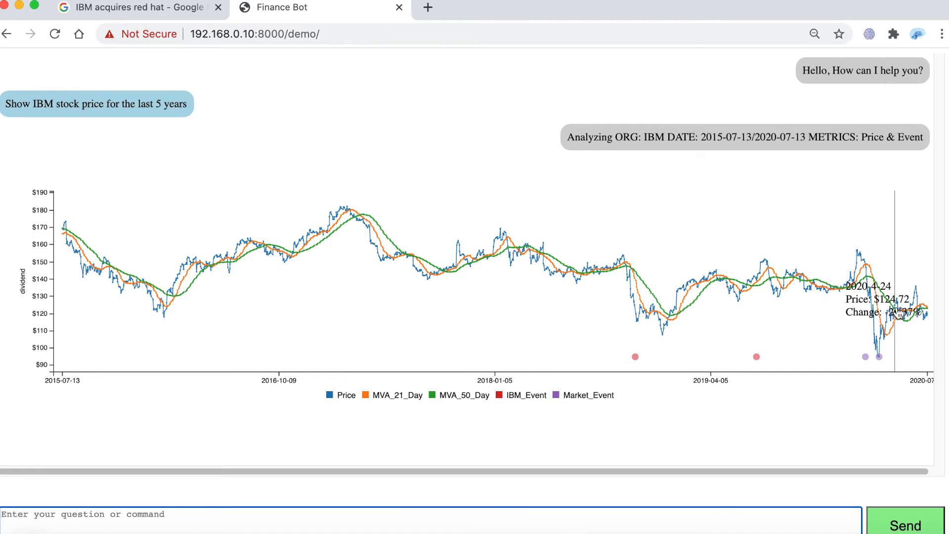
mouse_move(783, 36)
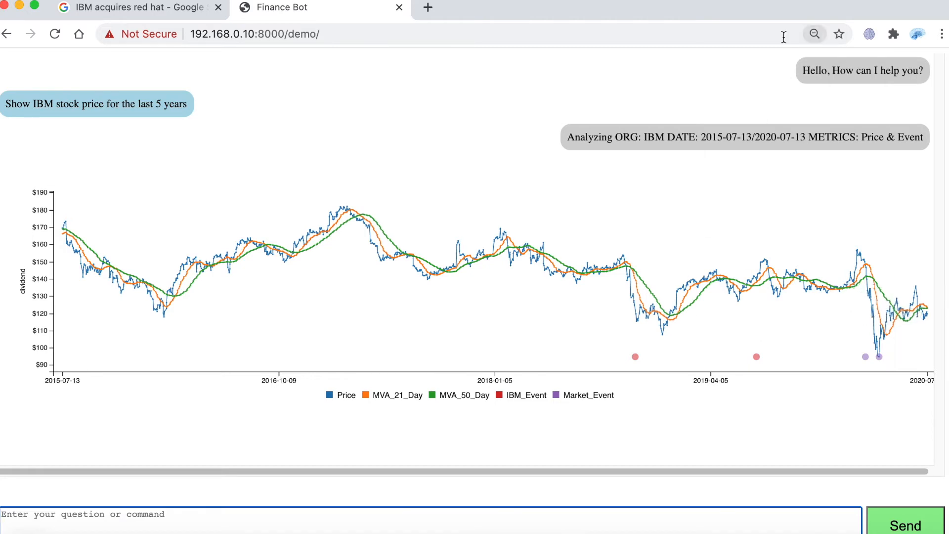
mouse_move(638, 373)
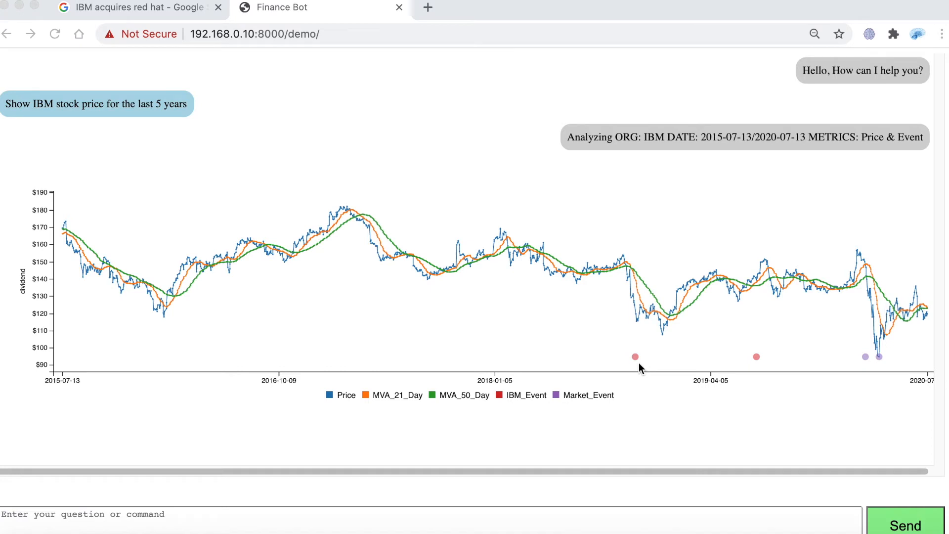
mouse_move(635, 358)
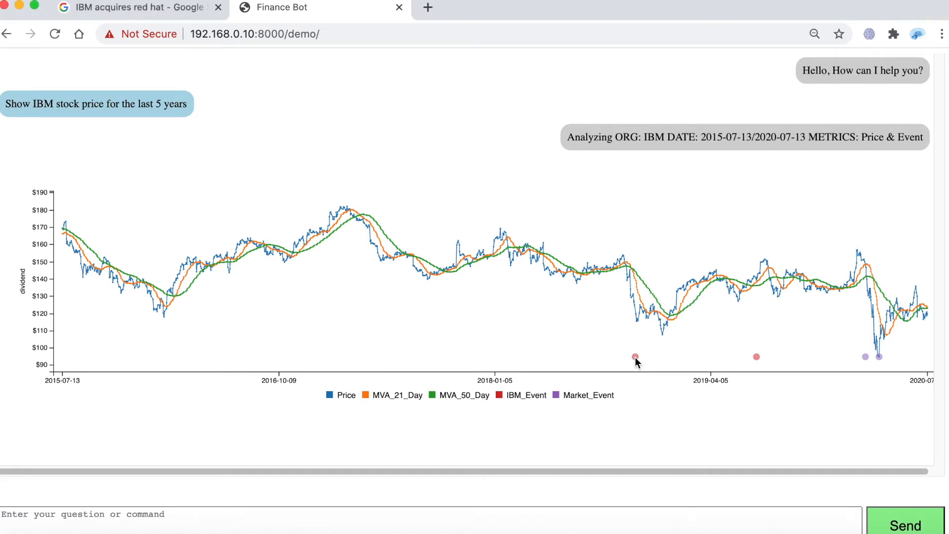
Open the 2018-10-28 IBM event note: 'IBM announces Red Hat acquisition for $34B,' price $94.77.
left_click(635, 356)
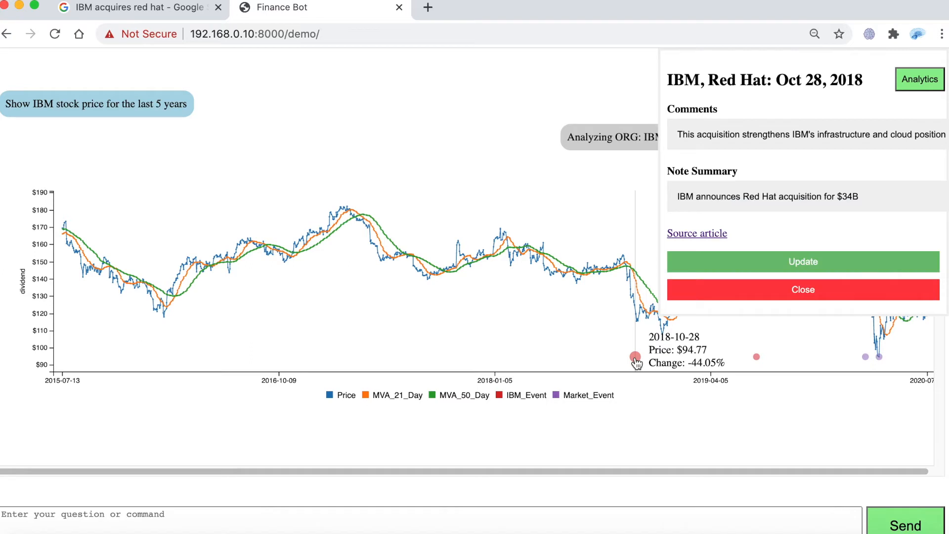
mouse_move(761, 191)
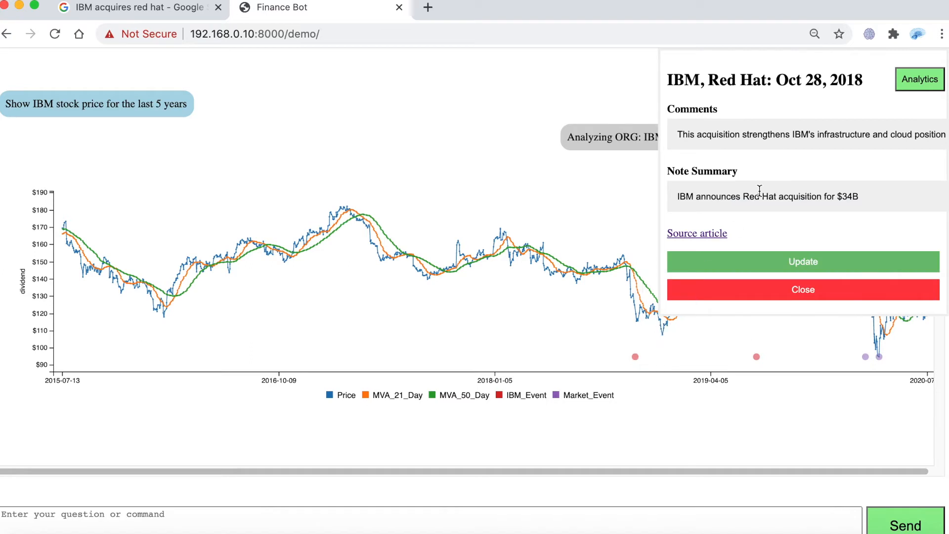
mouse_move(845, 140)
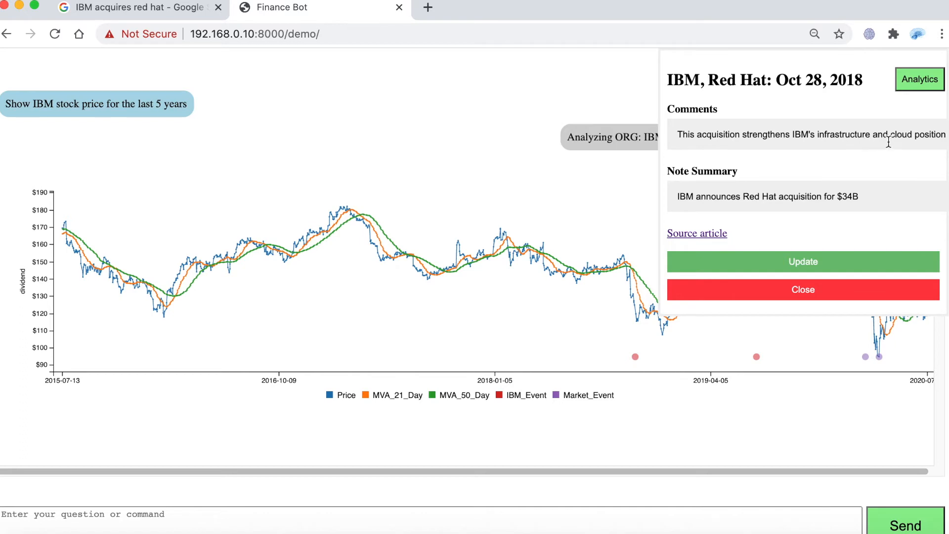
mouse_move(666, 204)
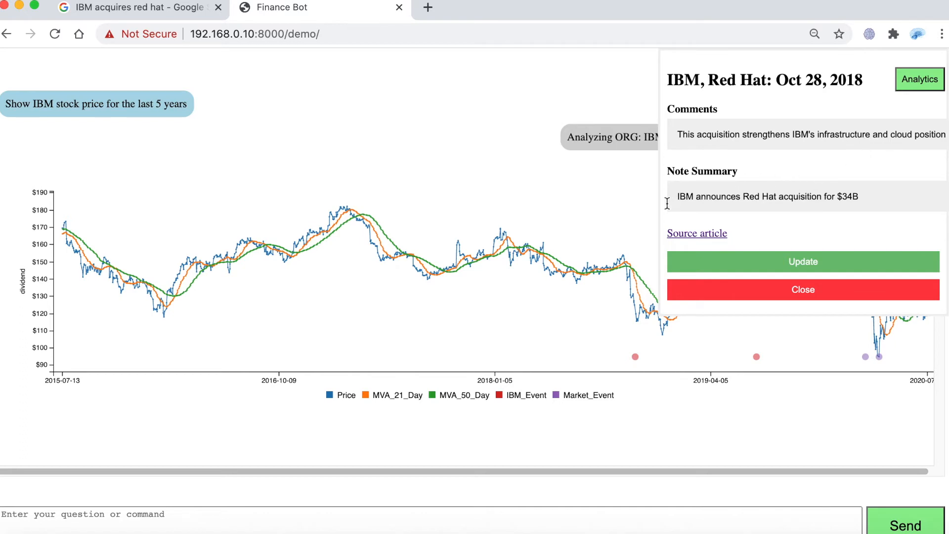
mouse_move(856, 205)
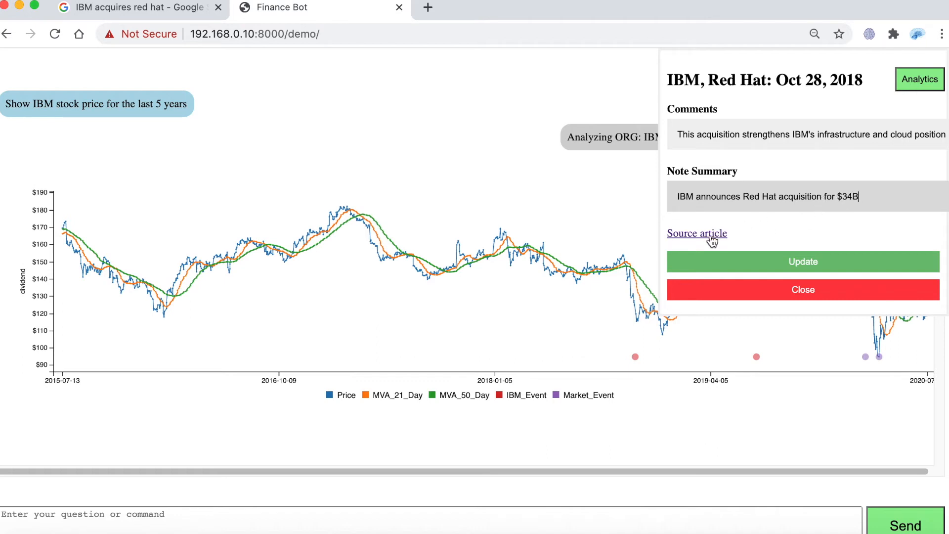
Open the note's 'IBM To Acquire Red Hat' source article in a new tab.
left_click(698, 234)
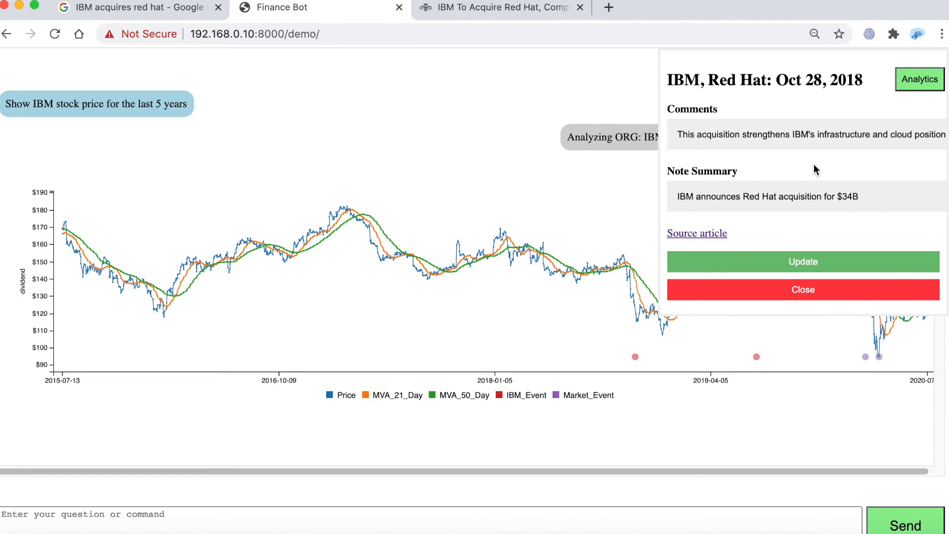
mouse_move(855, 154)
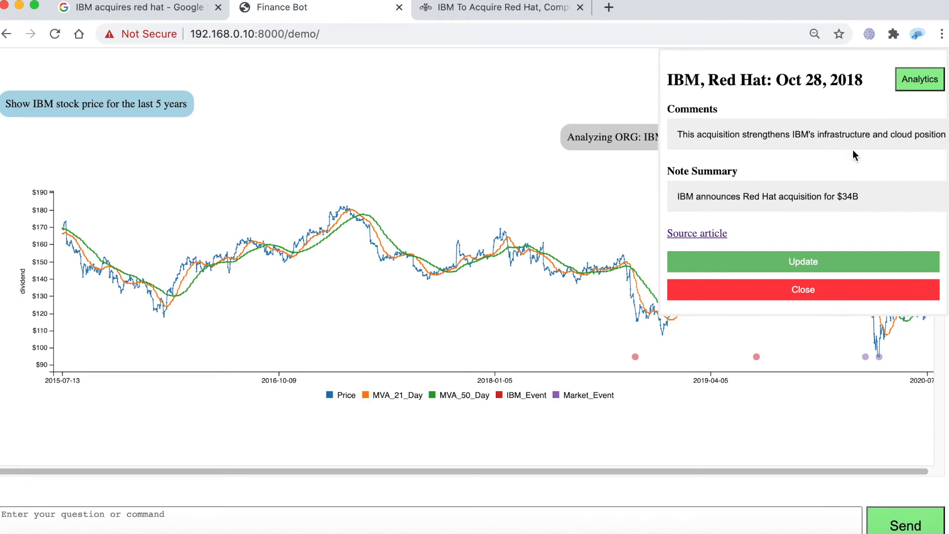
mouse_move(915, 84)
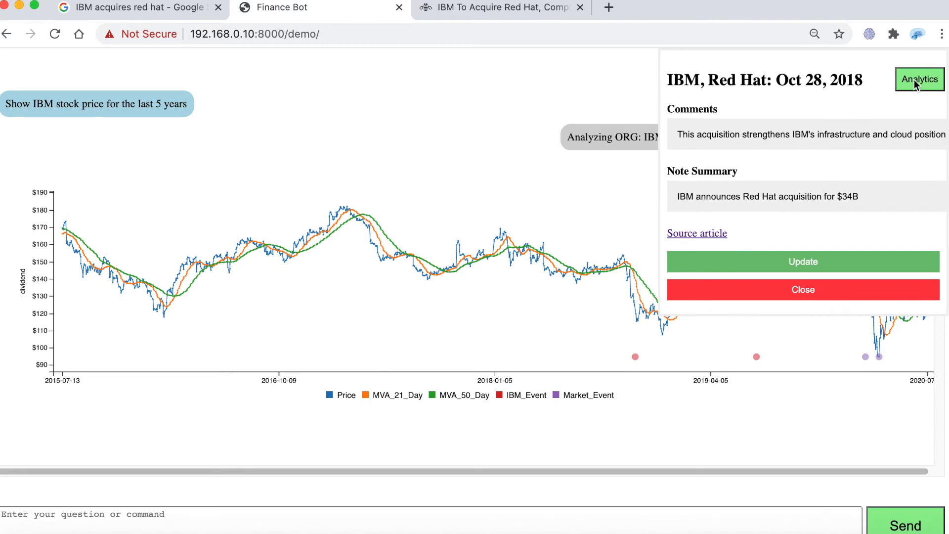
Show Note Analytics for the Red Hat event with pre- and post-event daily returns and volatility.
left_click(920, 79)
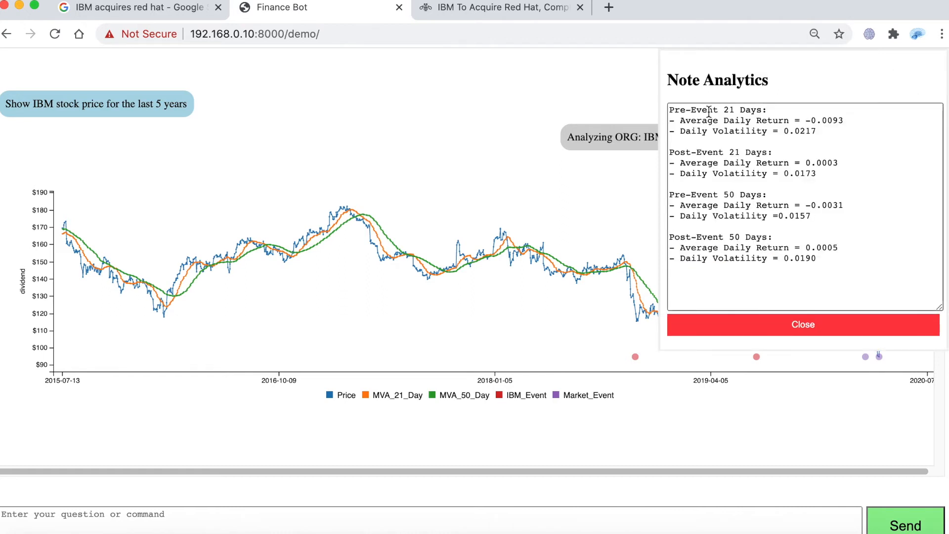
mouse_move(724, 132)
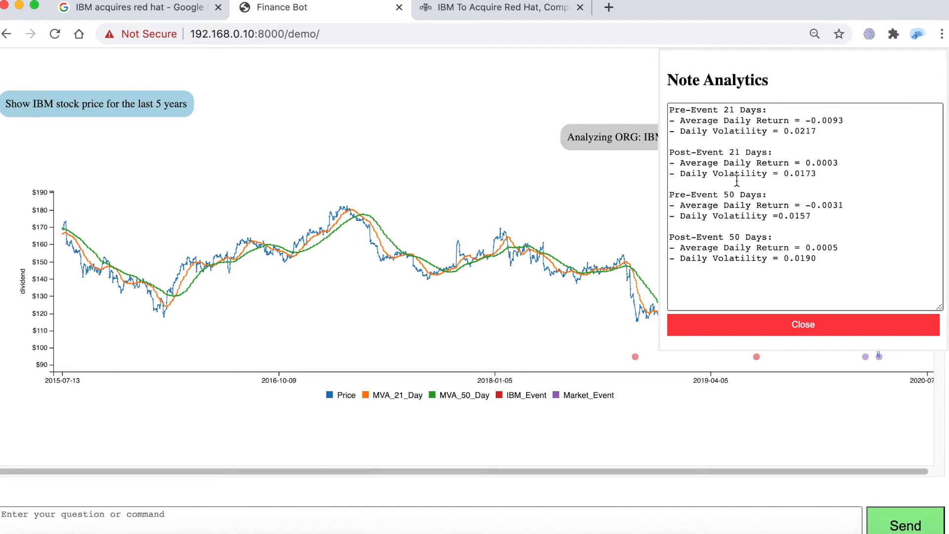
mouse_move(738, 241)
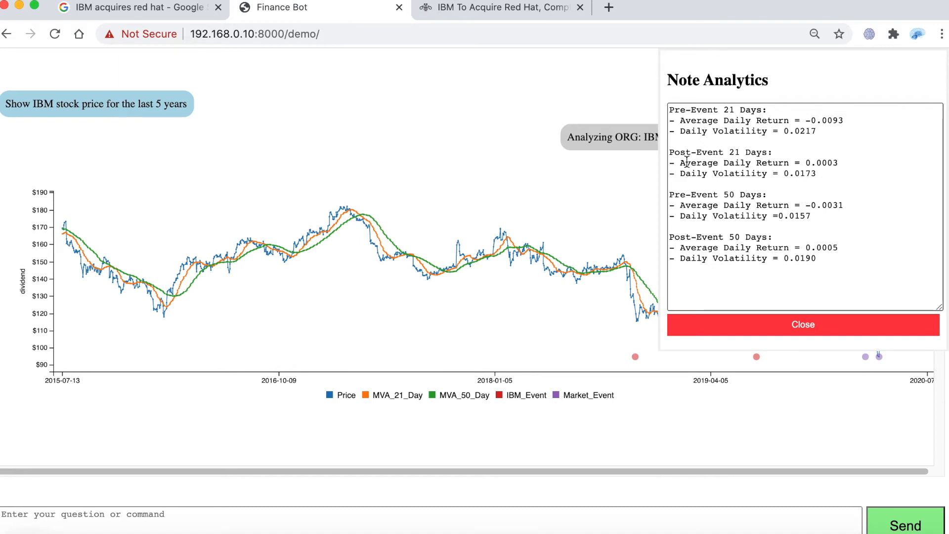
mouse_move(726, 153)
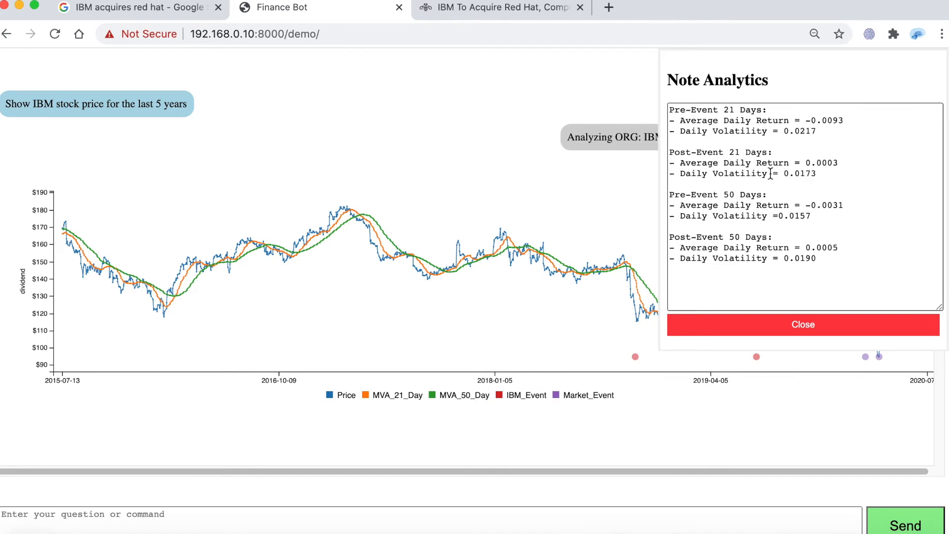
mouse_move(695, 183)
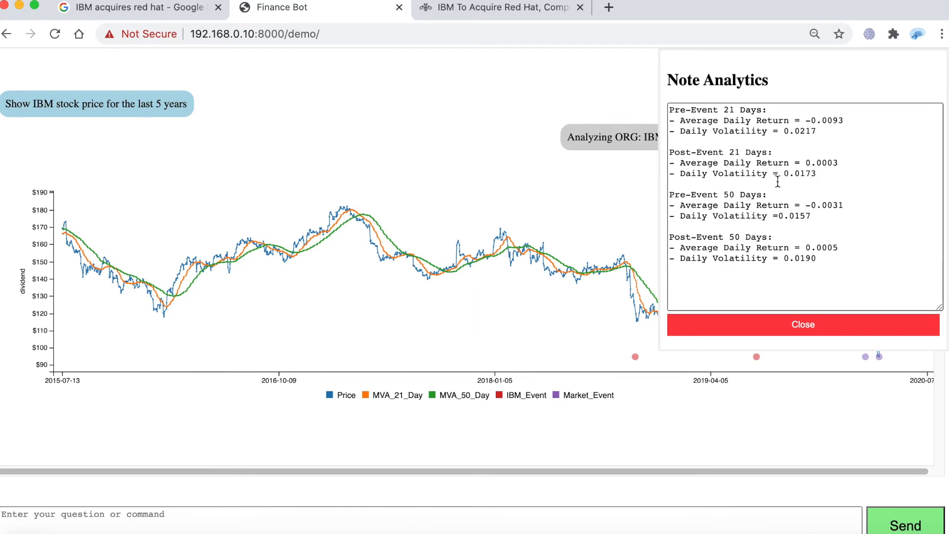
mouse_move(677, 202)
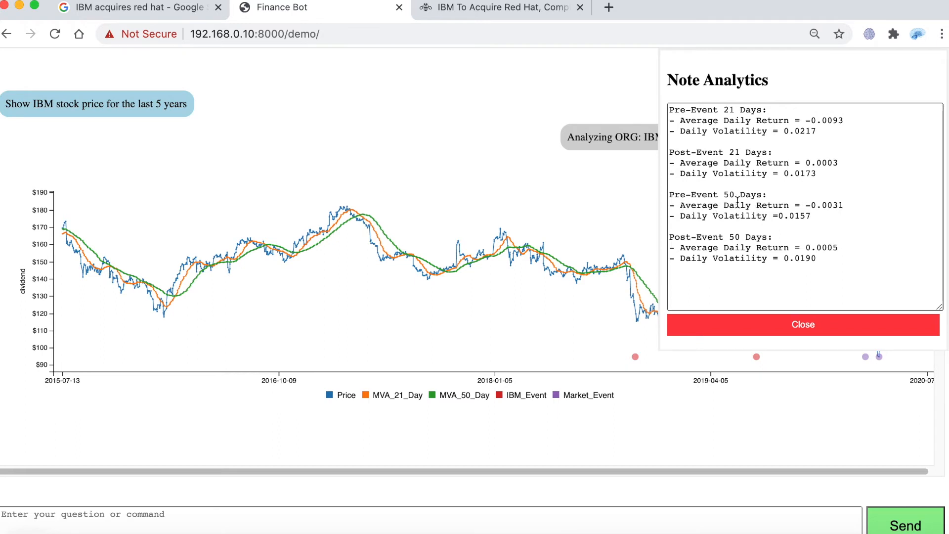
mouse_move(815, 206)
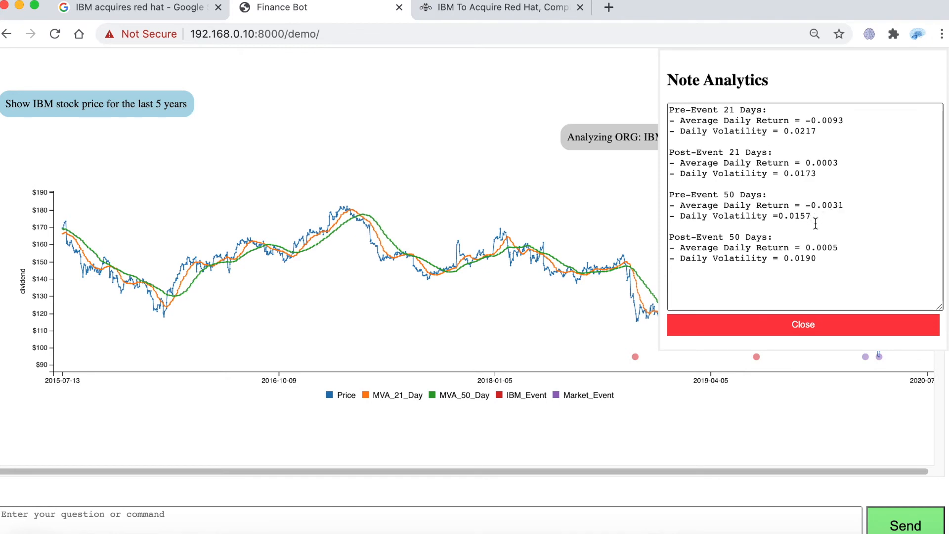
mouse_move(697, 241)
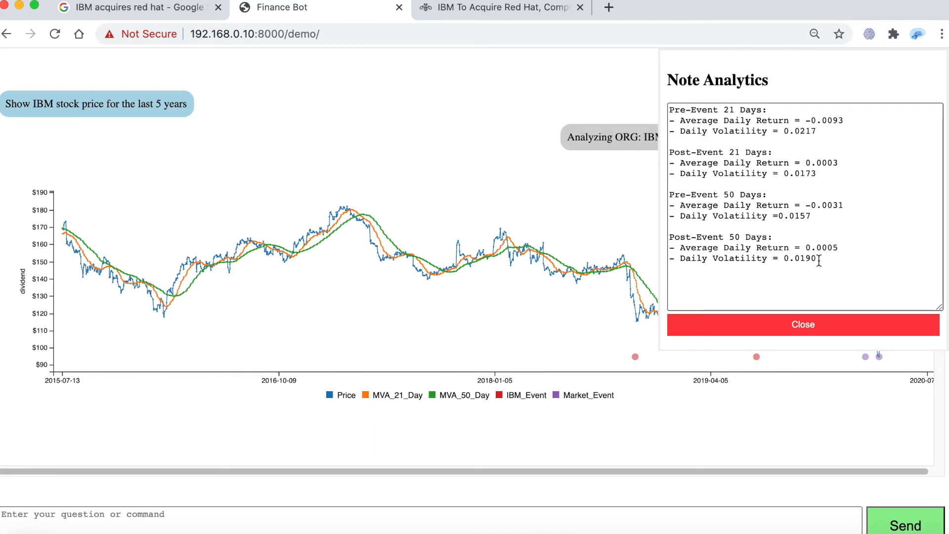
mouse_move(817, 248)
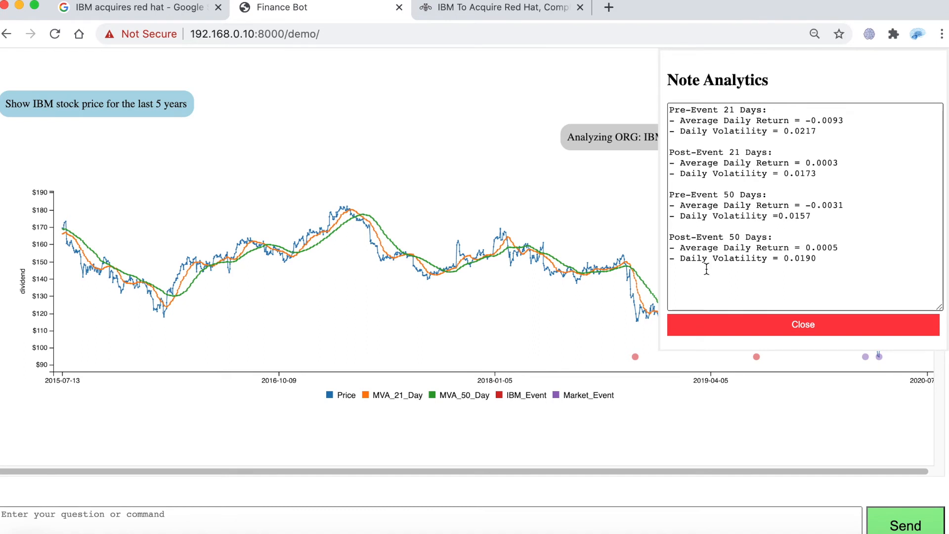
mouse_move(710, 275)
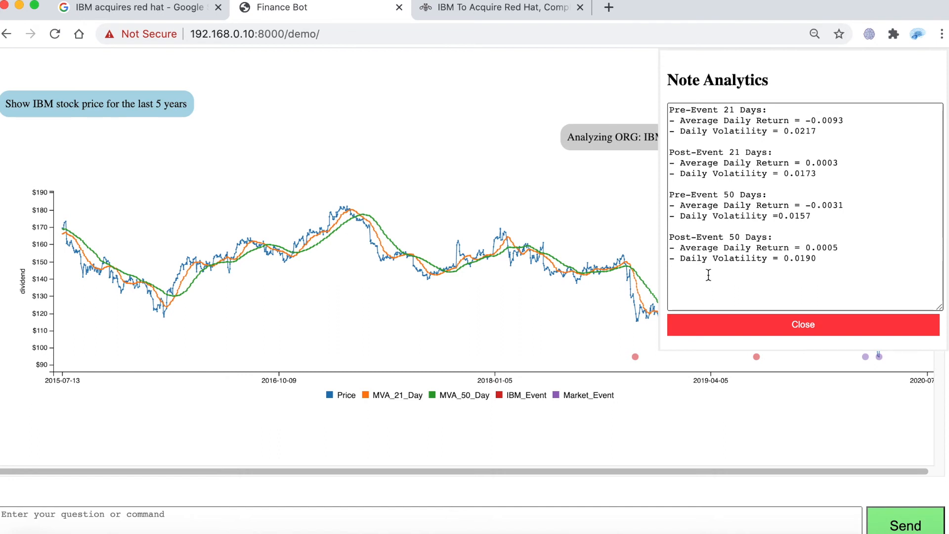
mouse_move(732, 303)
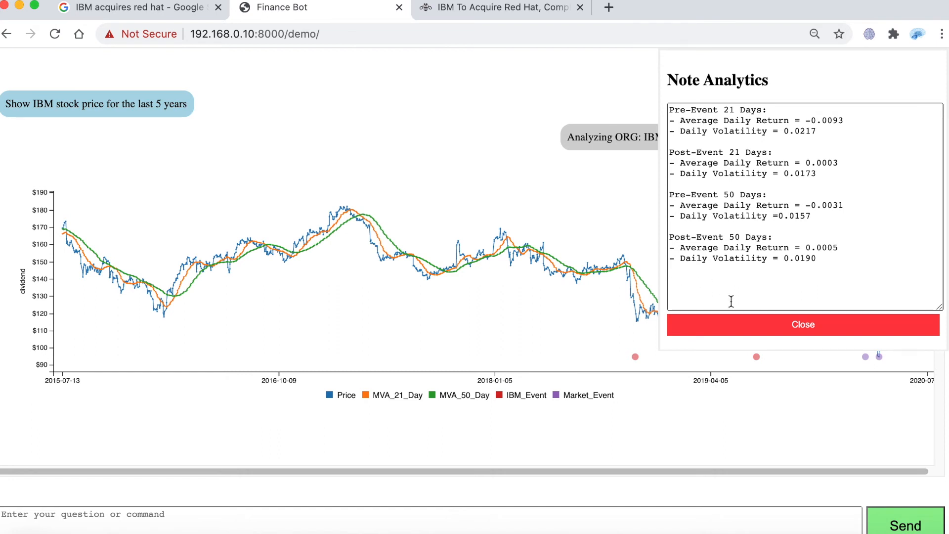
mouse_move(645, 308)
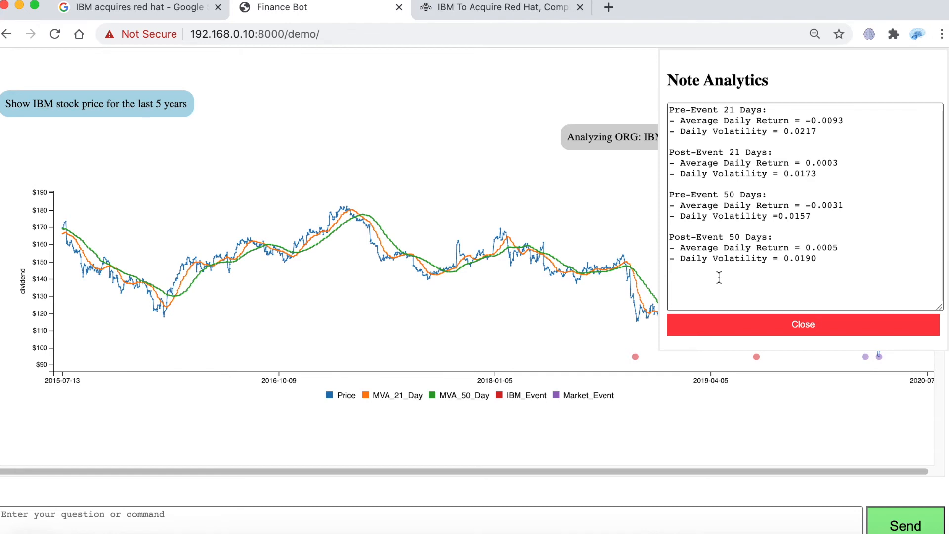
mouse_move(722, 287)
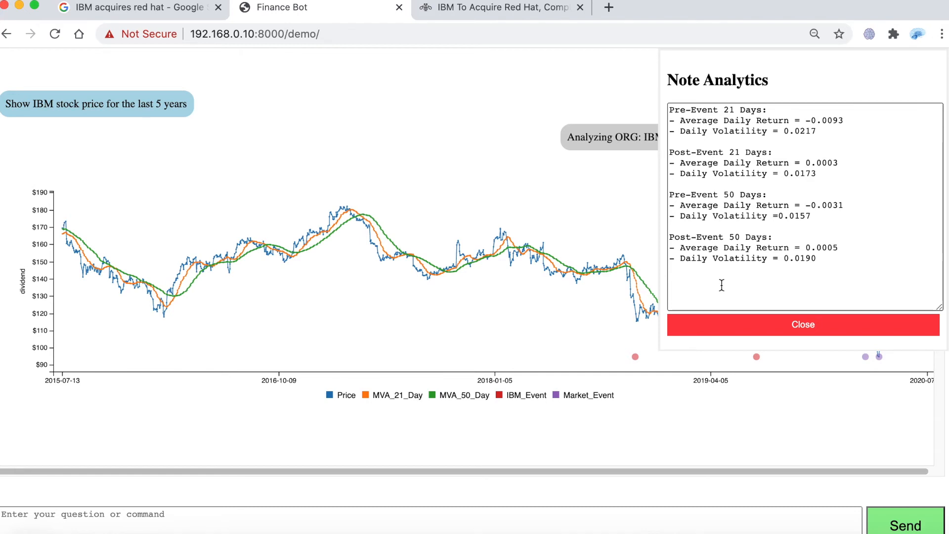